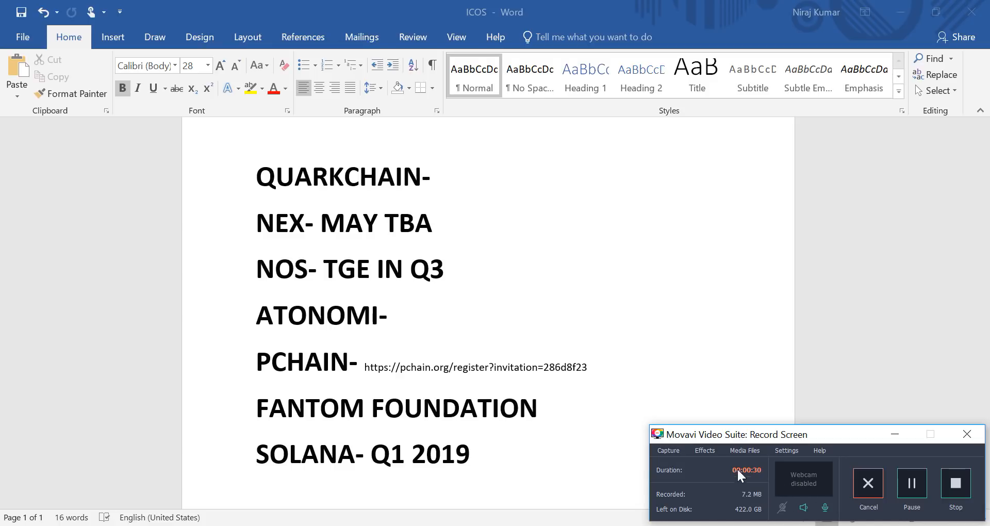
{"action": "mouse_move", "coordinate": [775, 483]}
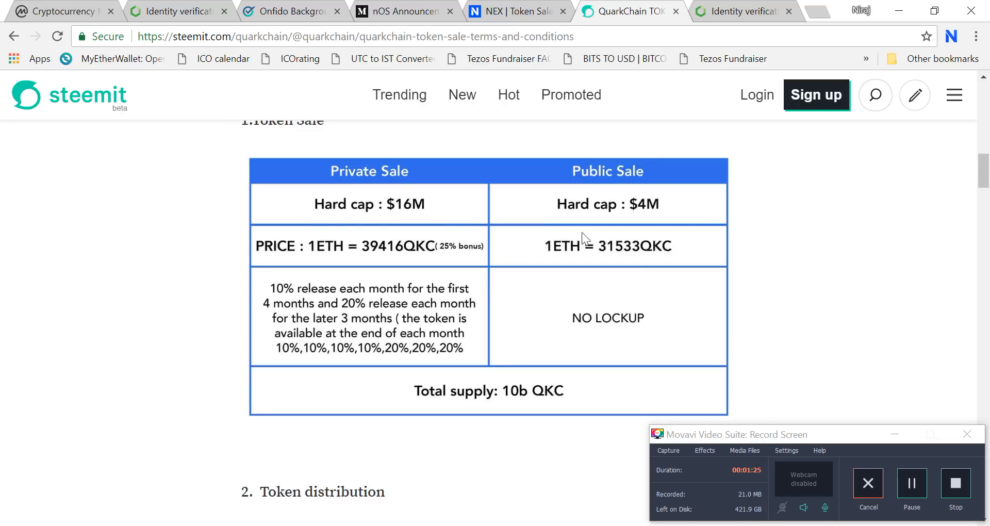
{"action": "mouse_move", "coordinate": [388, 221]}
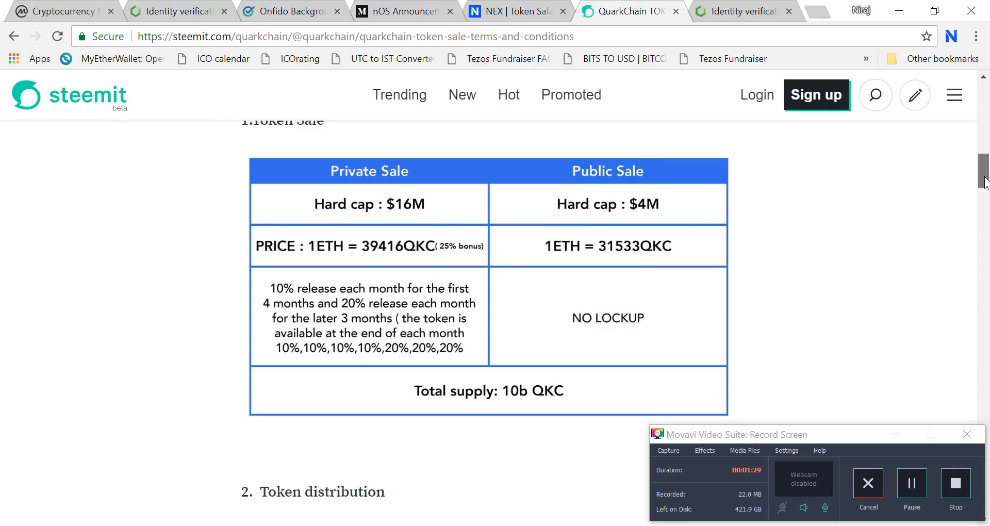
Step: Scroll the QuarkChain post past the token distribution to the whitelisting and KYC timeline
{"action": "scroll", "scroll_direction": "down", "scroll_amount": 3}
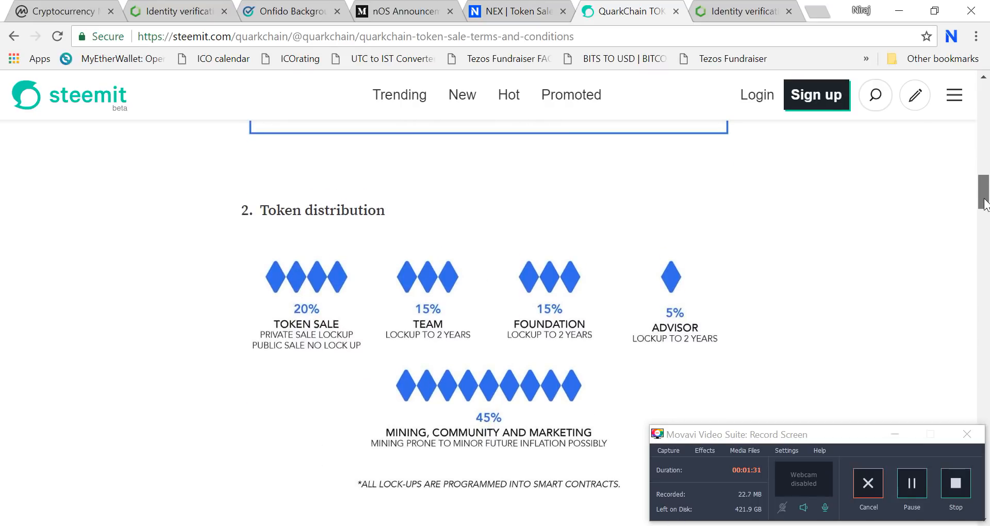
{"action": "scroll", "scroll_direction": "down", "scroll_amount": 3}
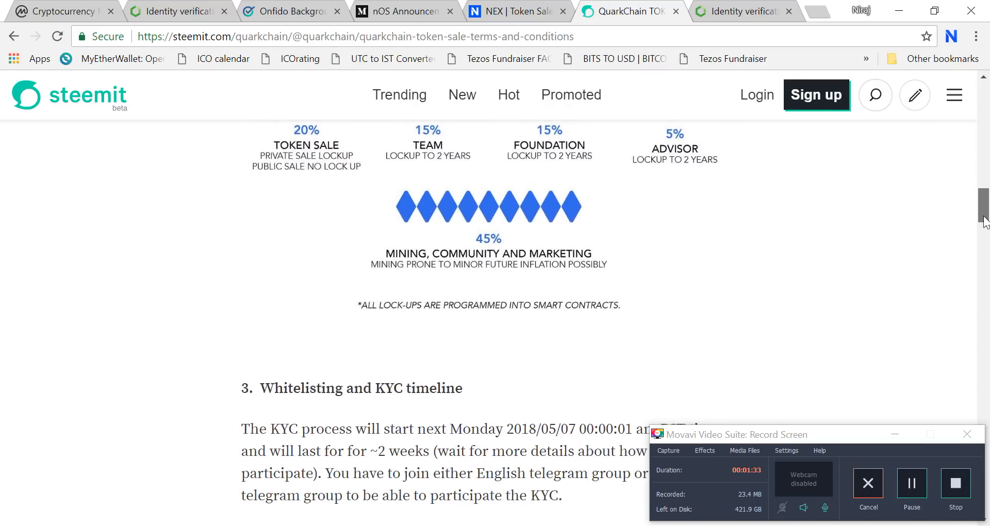
{"action": "scroll", "scroll_direction": "down", "scroll_amount": 3}
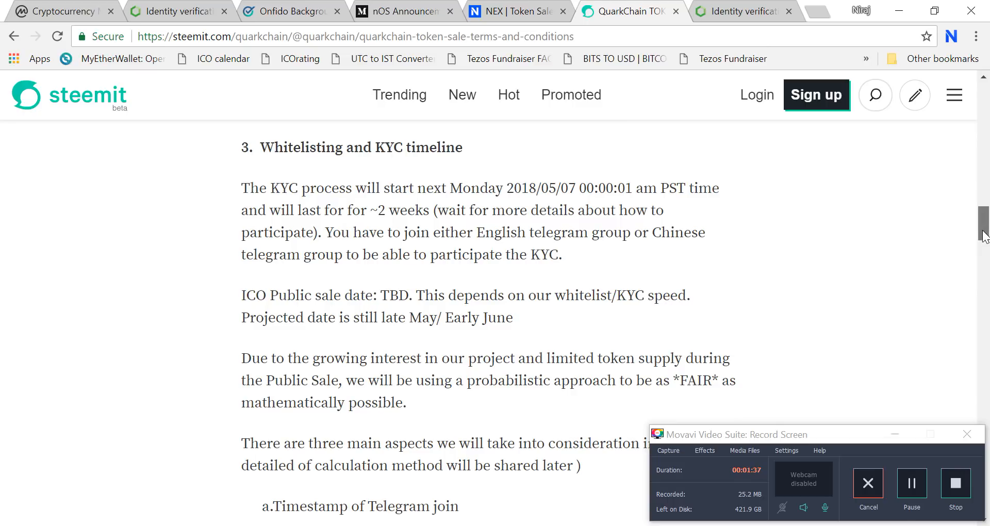
{"action": "scroll", "scroll_direction": "down", "scroll_amount": 3}
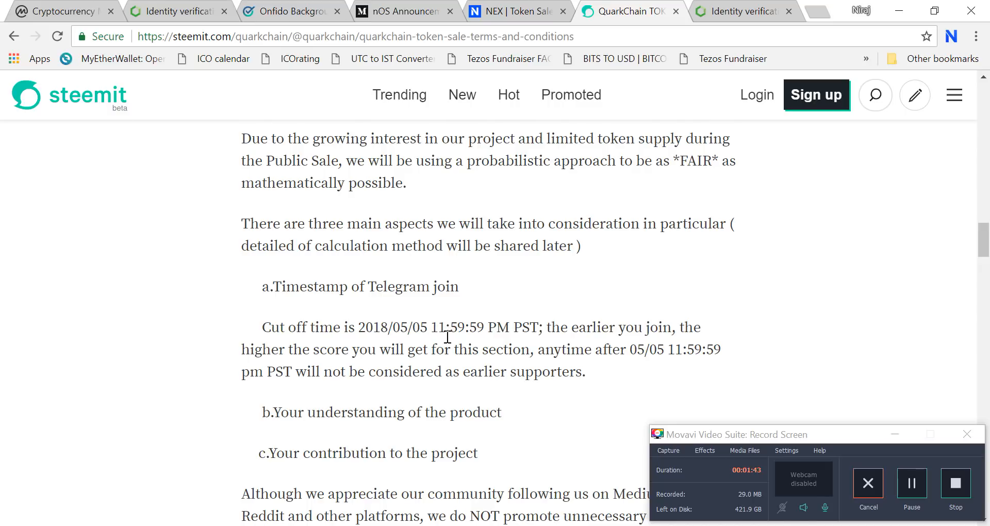
{"action": "mouse_move", "coordinate": [906, 302]}
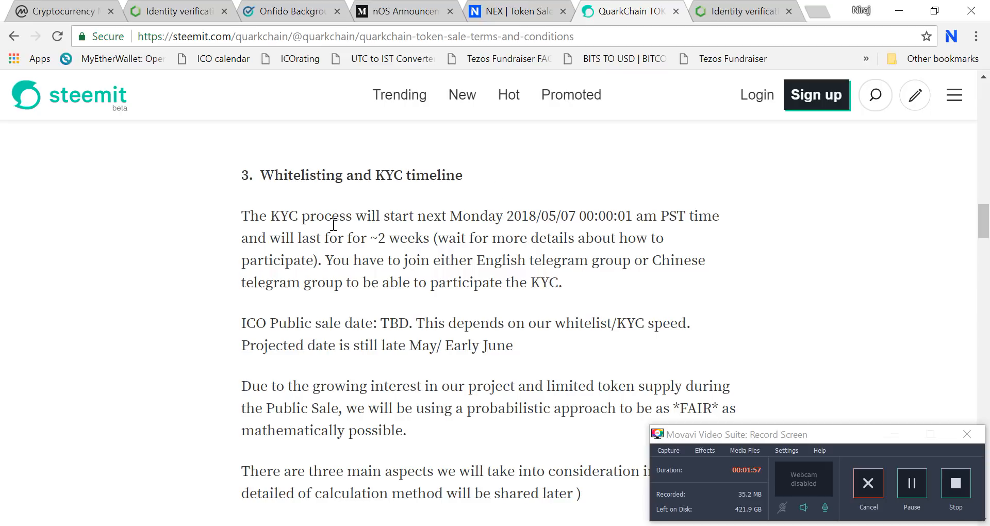
{"action": "mouse_move", "coordinate": [663, 239]}
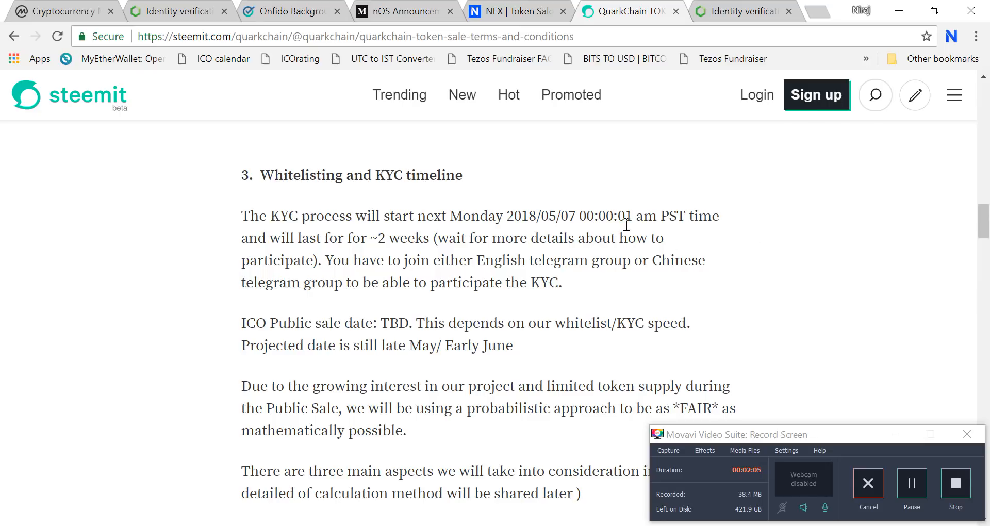
{"action": "mouse_move", "coordinate": [357, 339]}
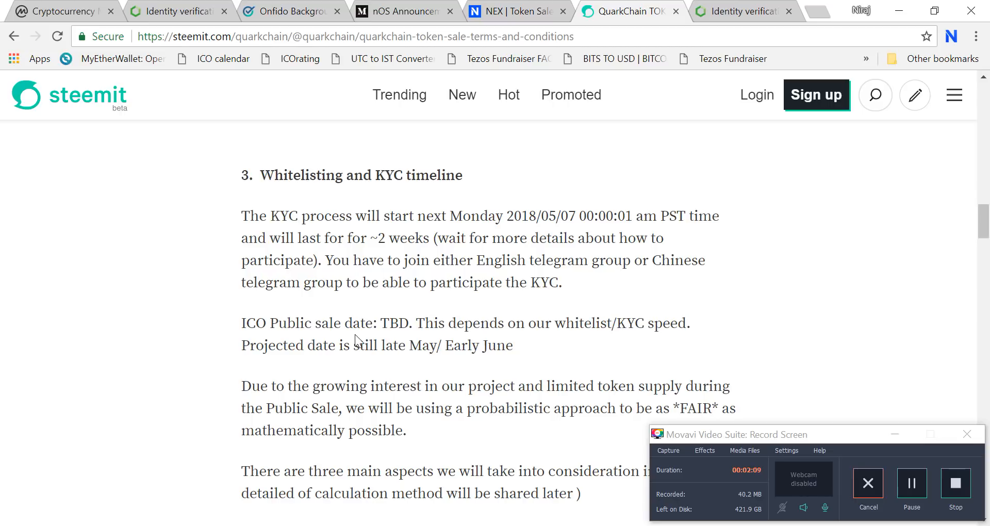
{"action": "mouse_move", "coordinate": [848, 237]}
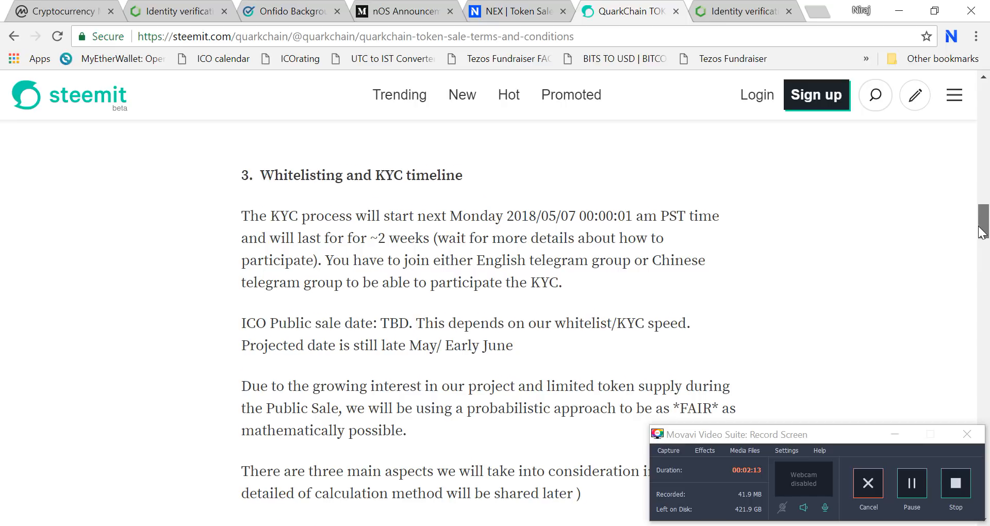
Step: Scroll through section 4, Personal Cap, reading the tiered maximum contribution schedule
{"action": "scroll", "scroll_direction": "down", "scroll_amount": 3}
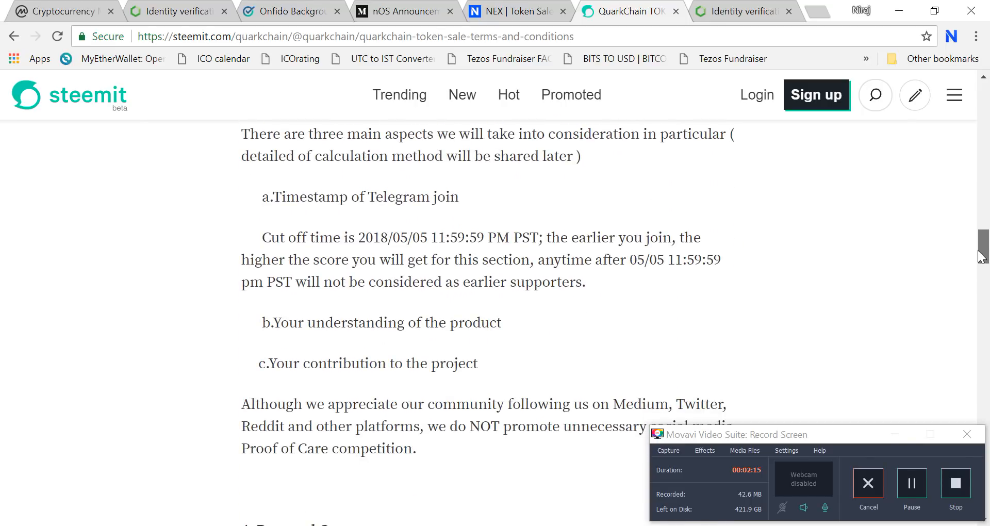
{"action": "scroll", "scroll_direction": "down", "scroll_amount": 3}
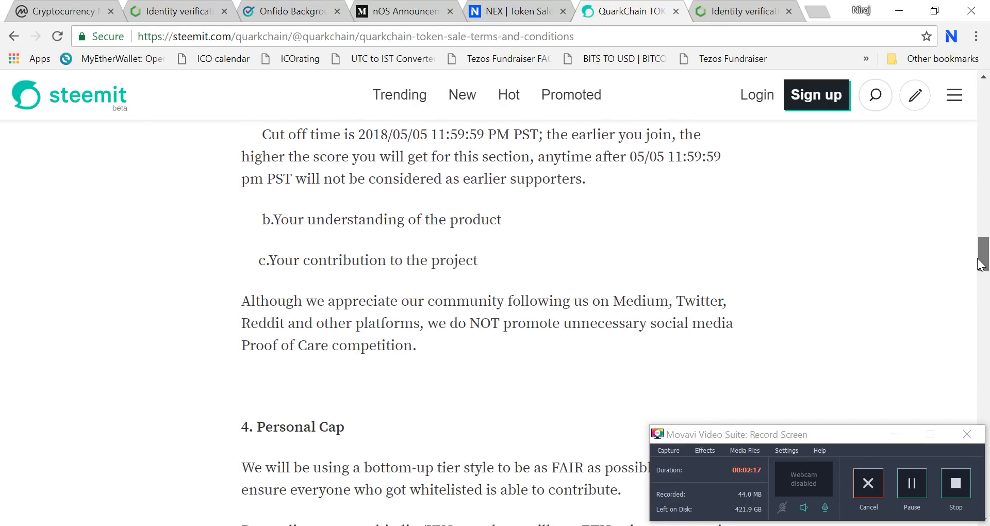
{"action": "scroll", "scroll_direction": "down", "scroll_amount": 3}
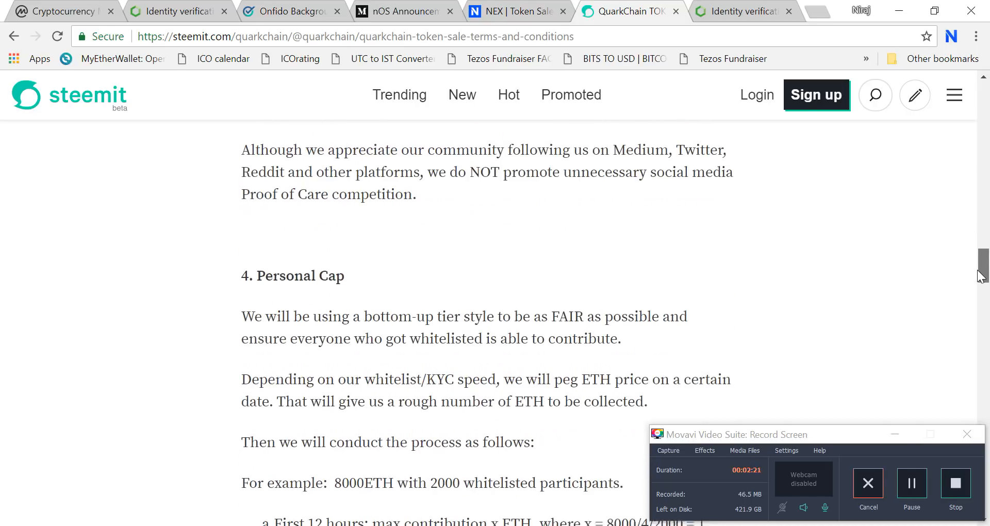
{"action": "scroll", "scroll_direction": "down", "scroll_amount": 3}
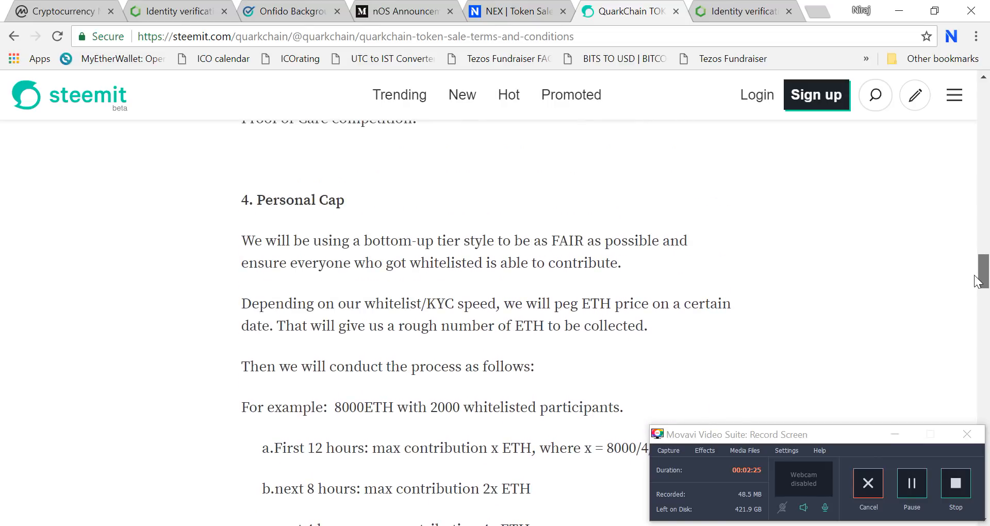
{"action": "scroll", "scroll_direction": "down", "scroll_amount": 3}
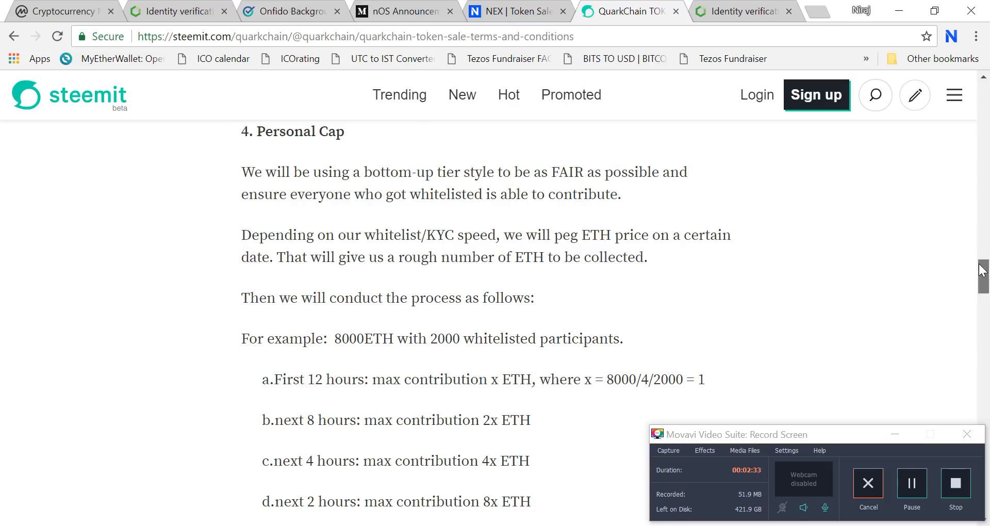
{"action": "scroll", "scroll_direction": "down", "scroll_amount": 3}
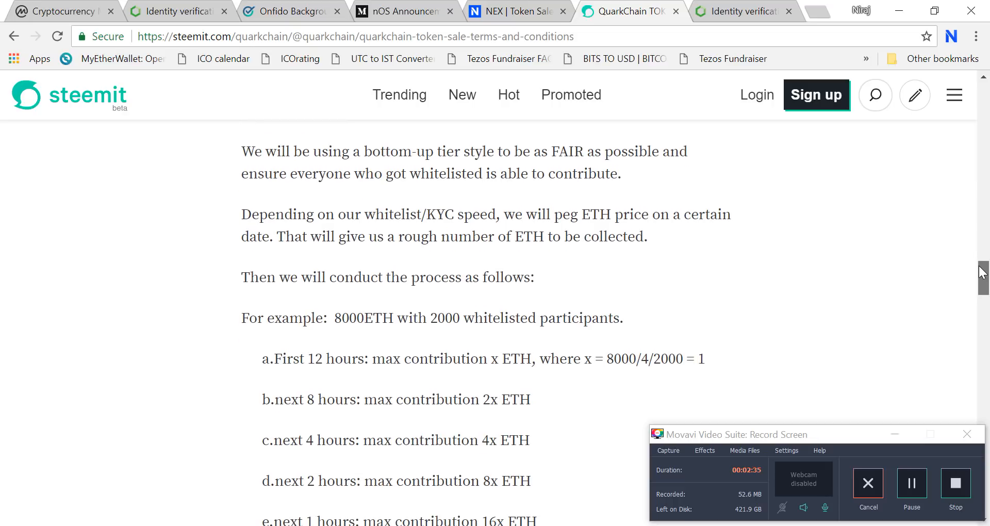
{"action": "scroll", "scroll_direction": "down", "scroll_amount": 3}
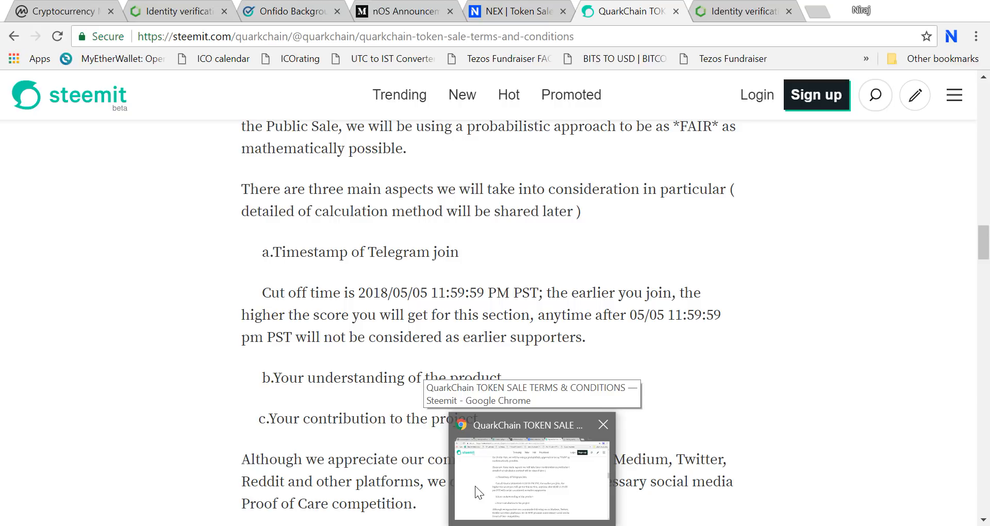
{"action": "left_click", "coordinate": [518, 10]}
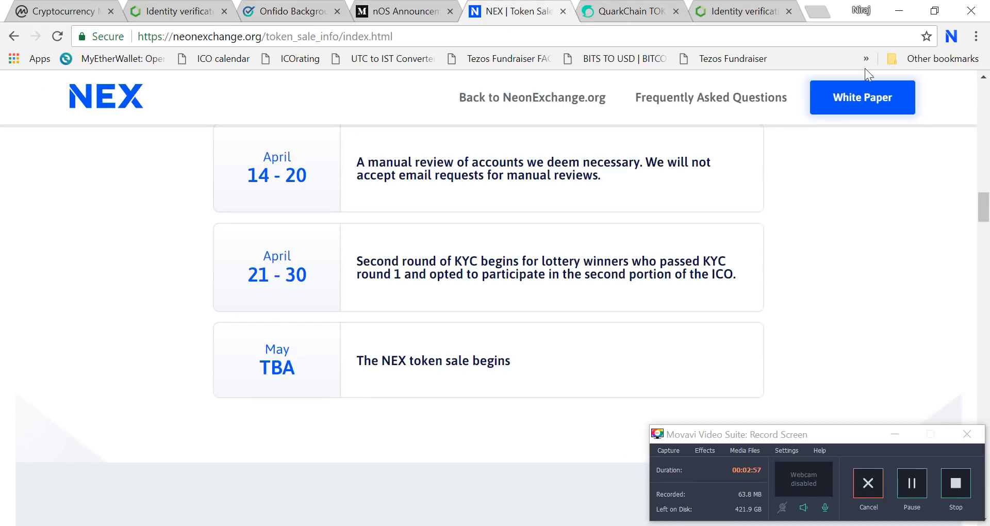
{"action": "scroll", "scroll_direction": "down", "scroll_amount": 3}
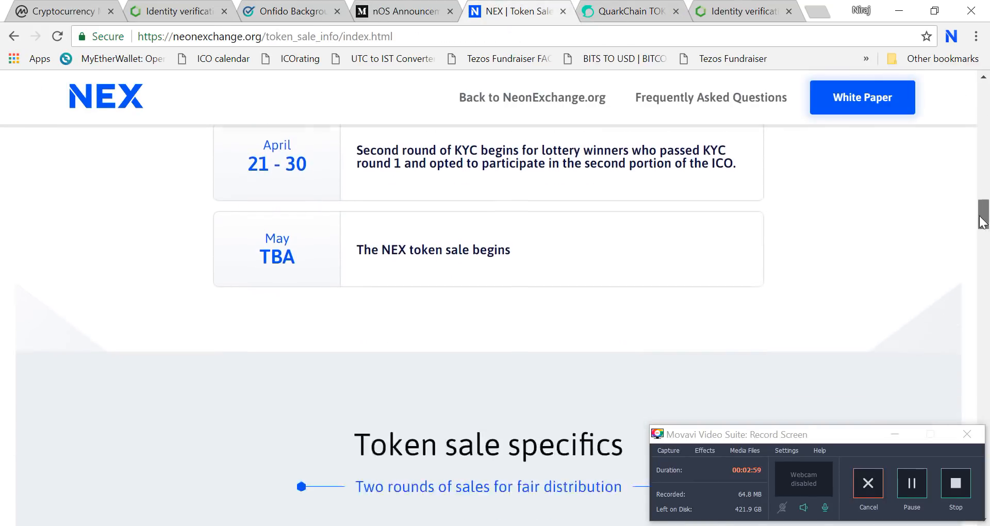
{"action": "scroll", "scroll_direction": "up", "scroll_amount": 3}
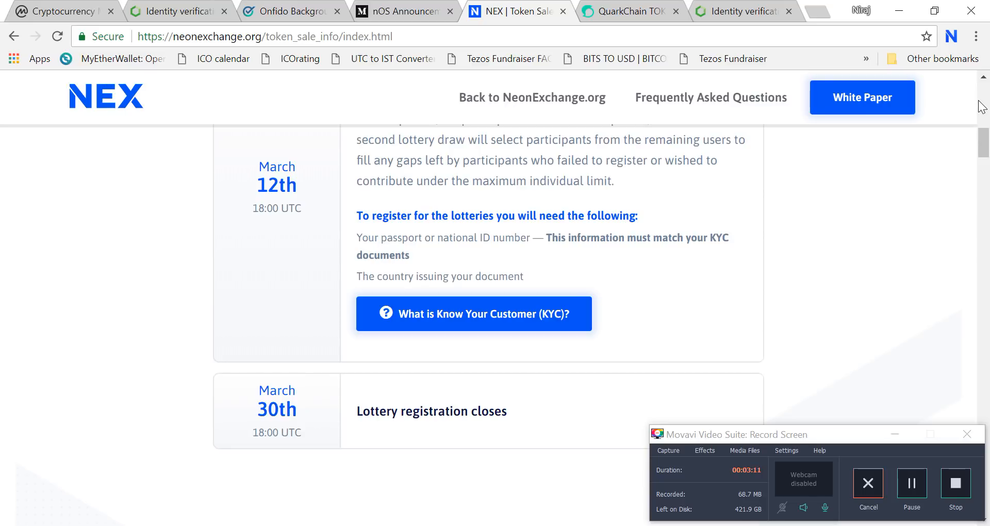
{"action": "scroll", "scroll_direction": "up", "scroll_amount": 3}
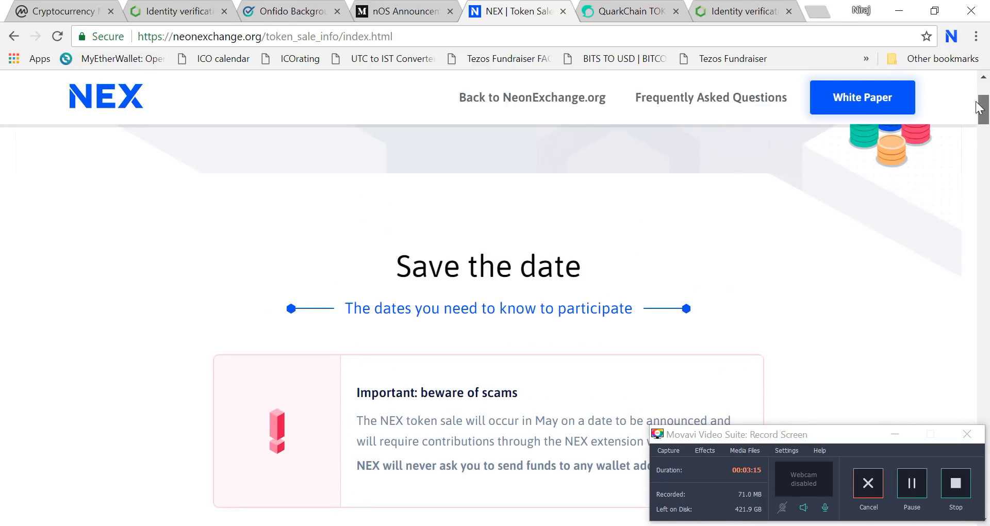
{"action": "scroll", "scroll_direction": "down", "scroll_amount": 3}
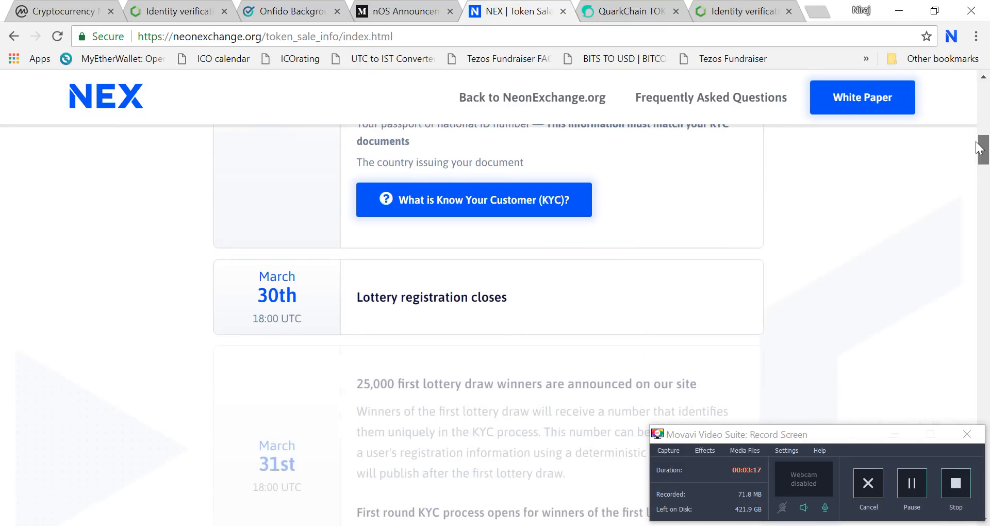
{"action": "scroll", "scroll_direction": "down", "scroll_amount": 3}
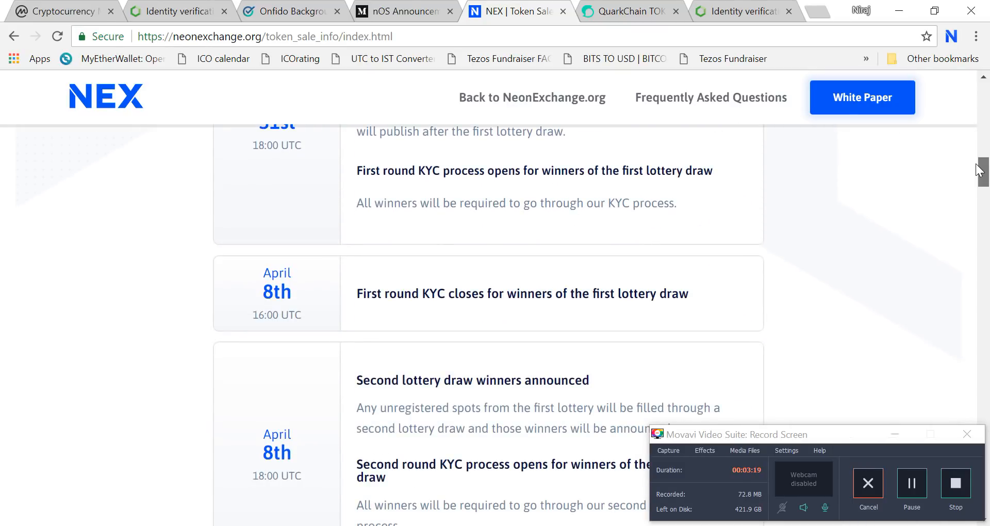
{"action": "scroll", "scroll_direction": "down", "scroll_amount": 3}
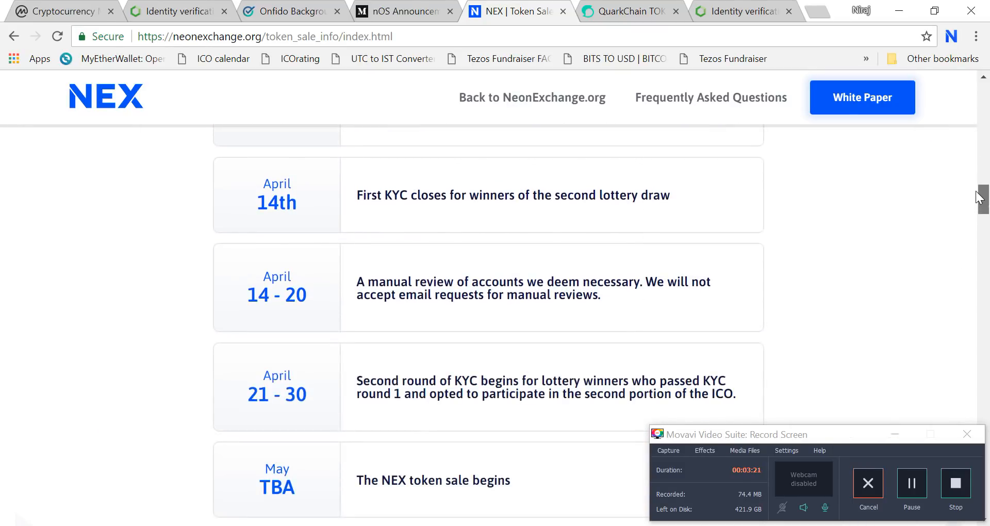
{"action": "scroll", "scroll_direction": "down", "scroll_amount": 3}
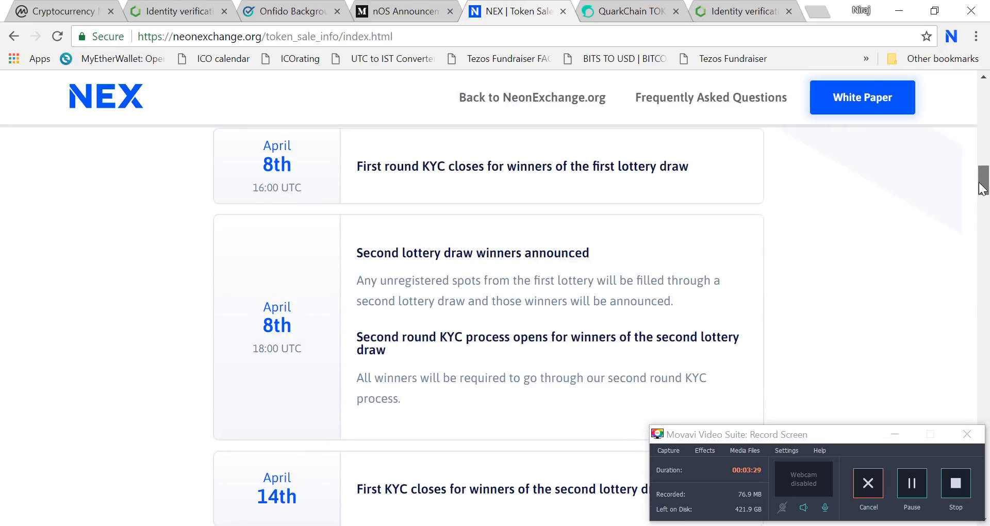
{"action": "scroll", "scroll_direction": "down", "scroll_amount": 3}
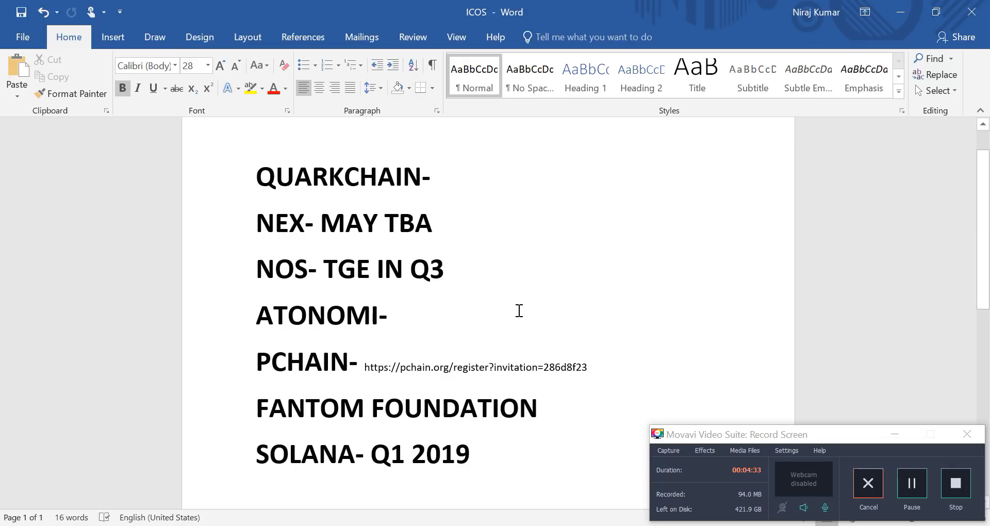
{"action": "mouse_move", "coordinate": [561, 244]}
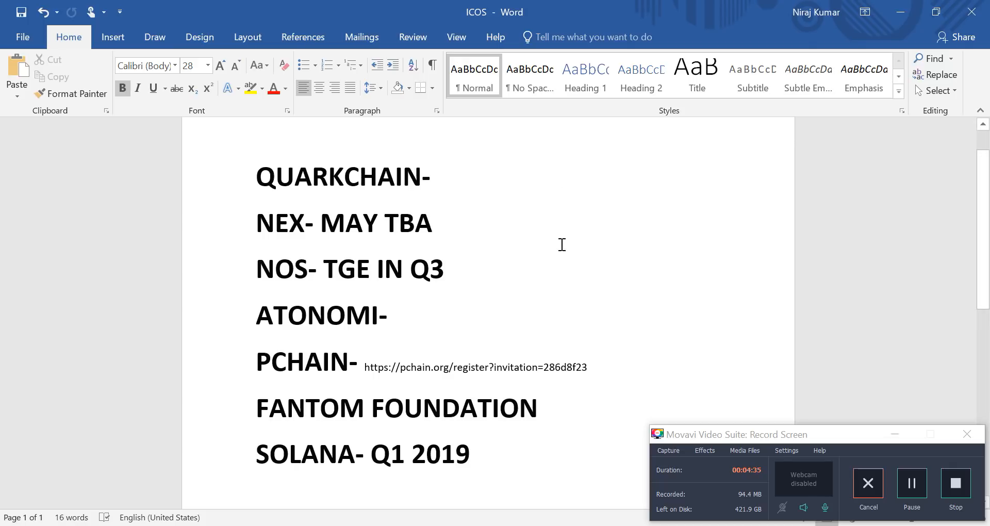
{"action": "mouse_move", "coordinate": [449, 230]}
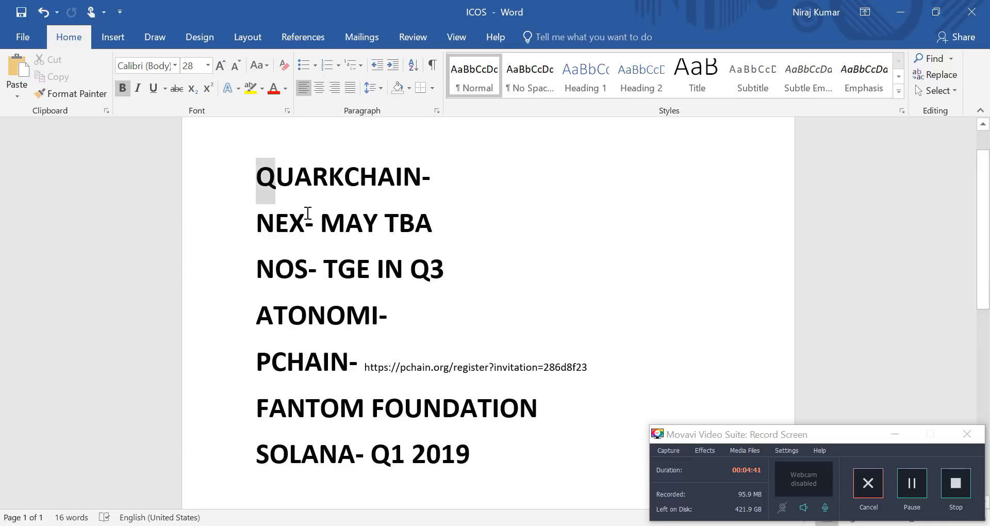
{"action": "left_click_drag", "start_coordinate": [259, 177], "coordinate": [448, 280]}
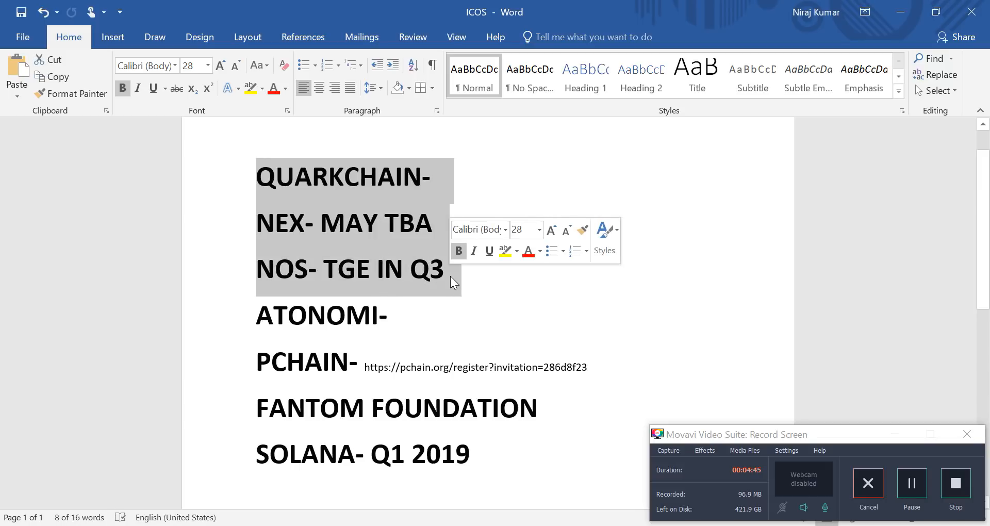
{"action": "mouse_move", "coordinate": [416, 140]}
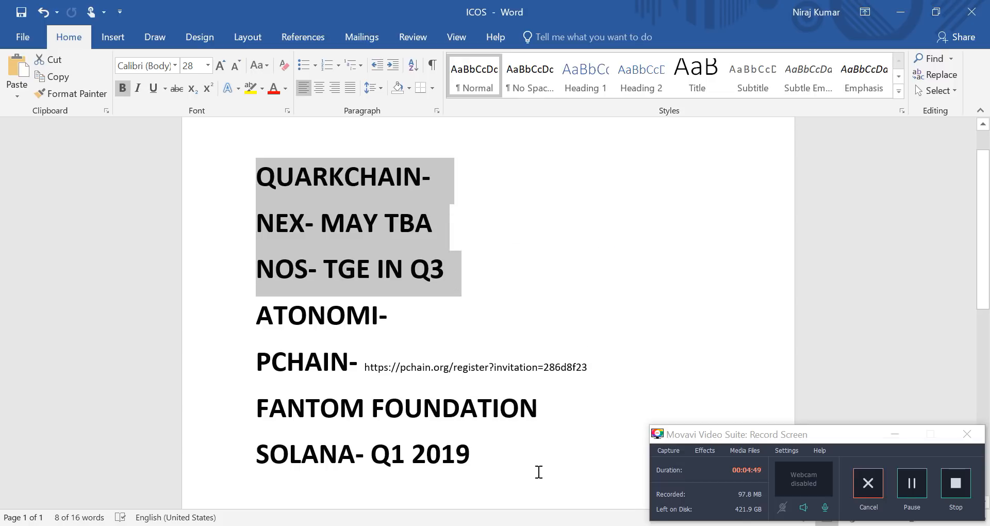
{"action": "left_click", "coordinate": [539, 408]}
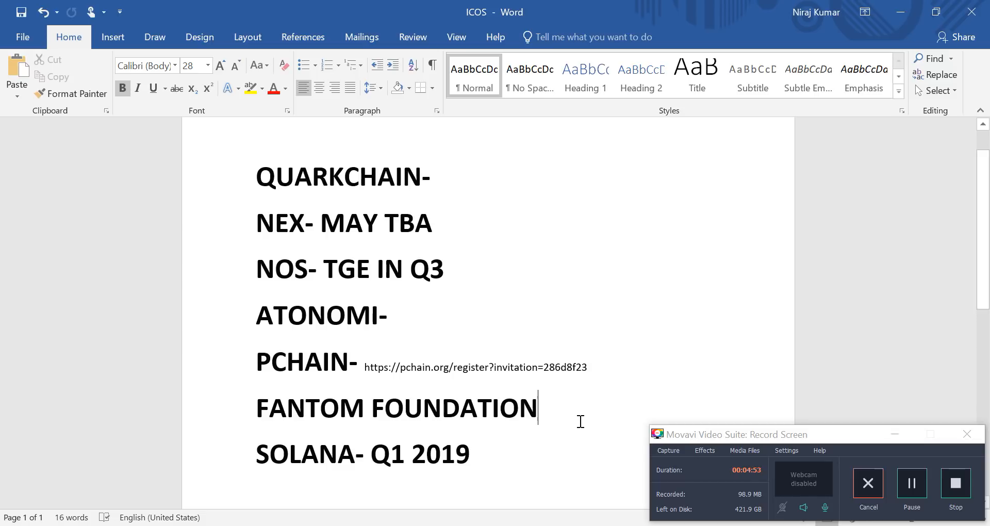
{"action": "mouse_move", "coordinate": [553, 285]}
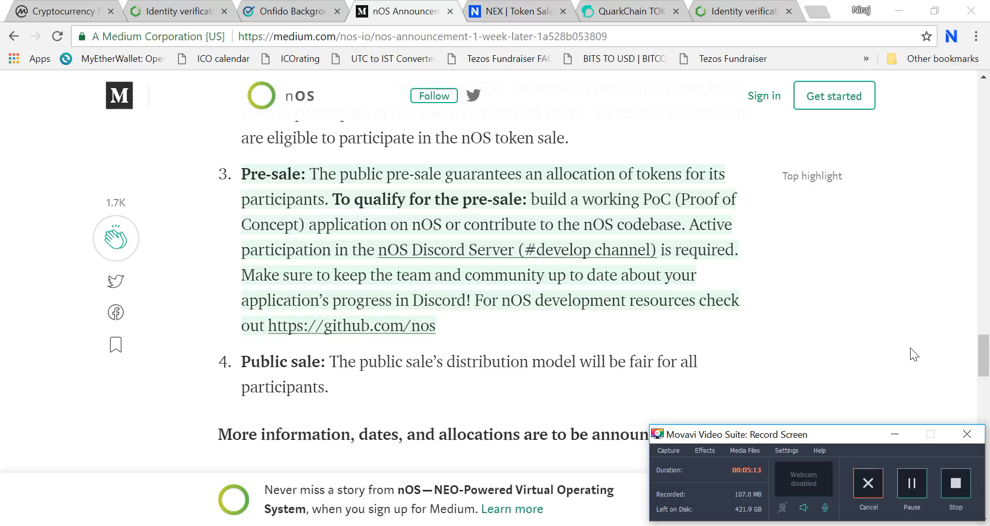
{"action": "mouse_move", "coordinate": [549, 376]}
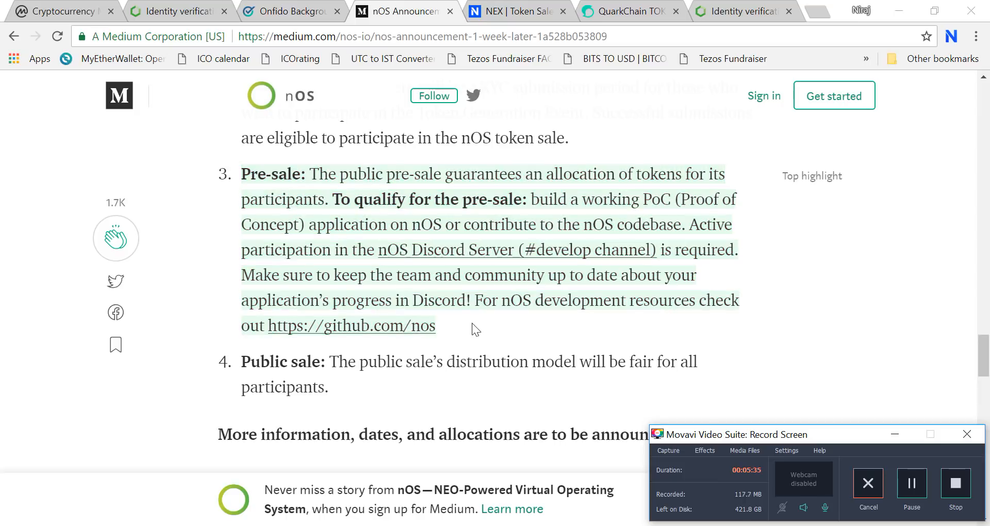
{"action": "mouse_move", "coordinate": [385, 333]}
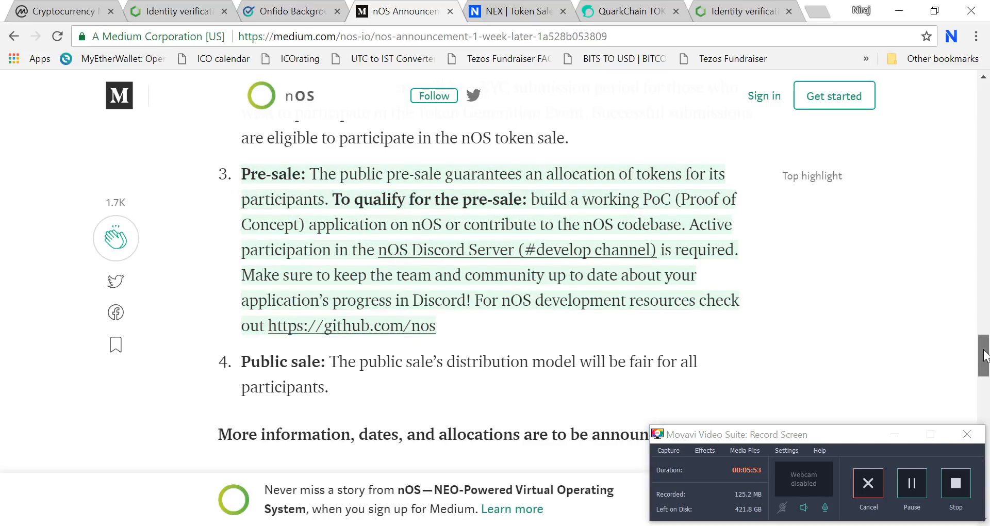
{"action": "scroll", "scroll_direction": "down", "scroll_amount": 3}
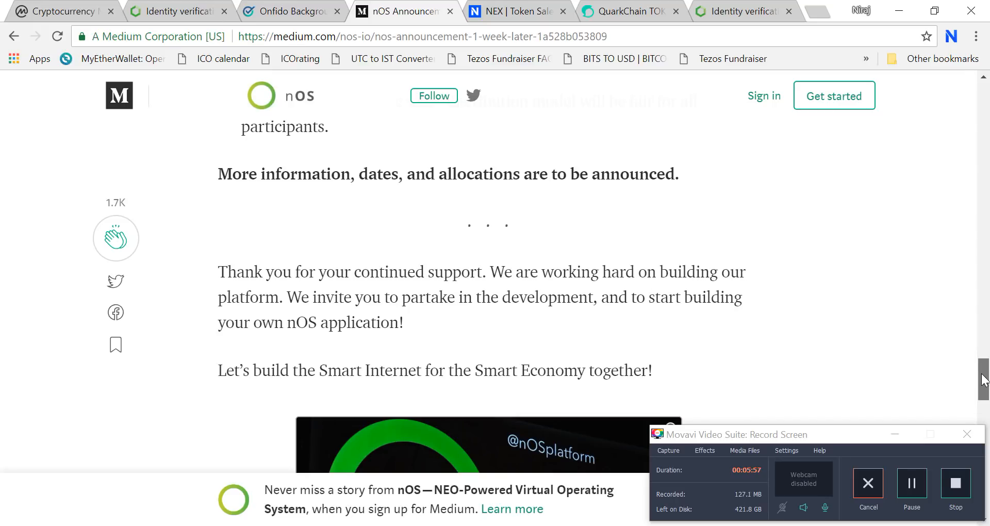
{"action": "scroll", "scroll_direction": "down", "scroll_amount": 3}
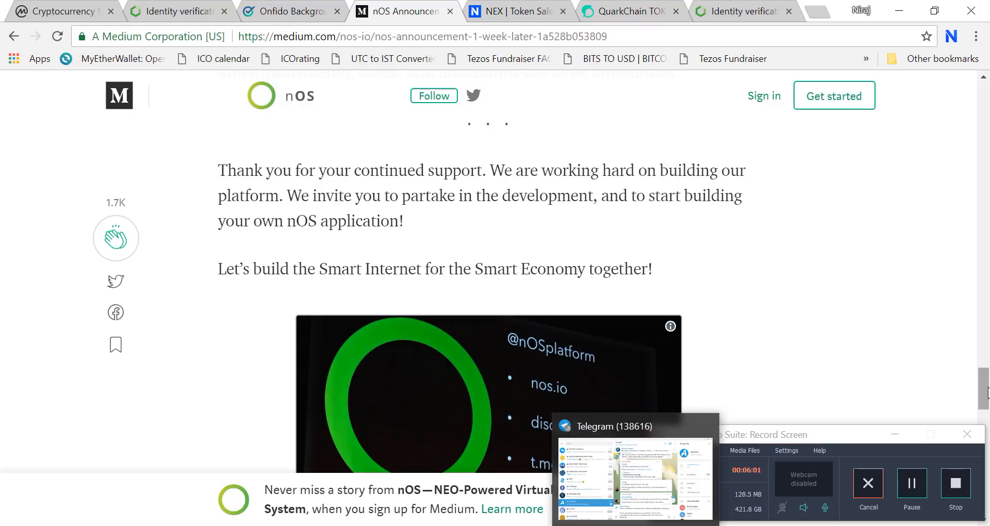
{"action": "scroll", "scroll_direction": "down", "scroll_amount": 3}
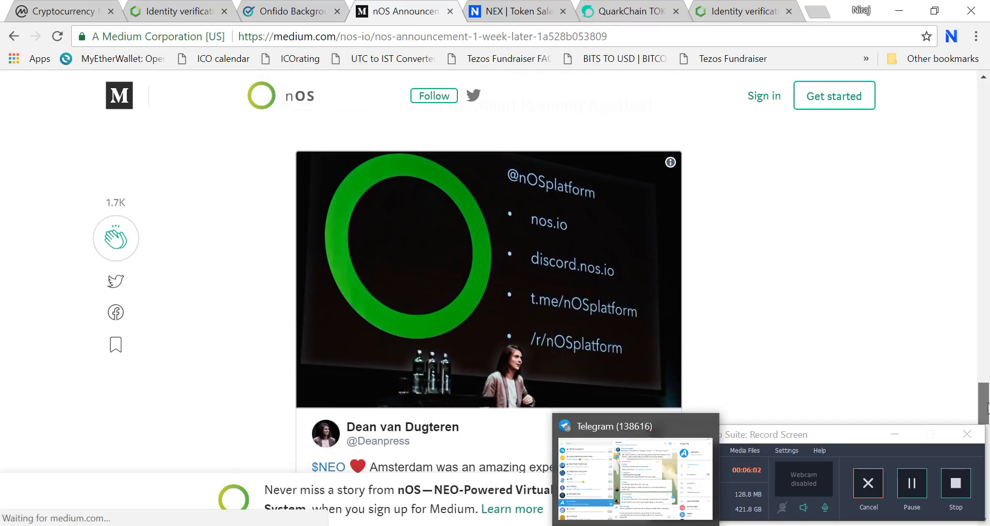
{"action": "scroll", "scroll_direction": "down", "scroll_amount": 3}
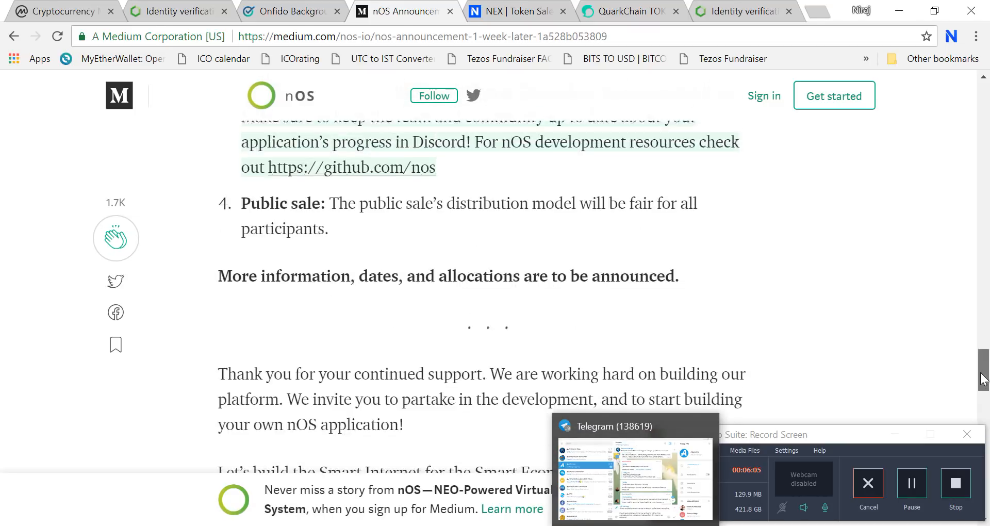
{"action": "scroll", "scroll_direction": "down", "scroll_amount": 3}
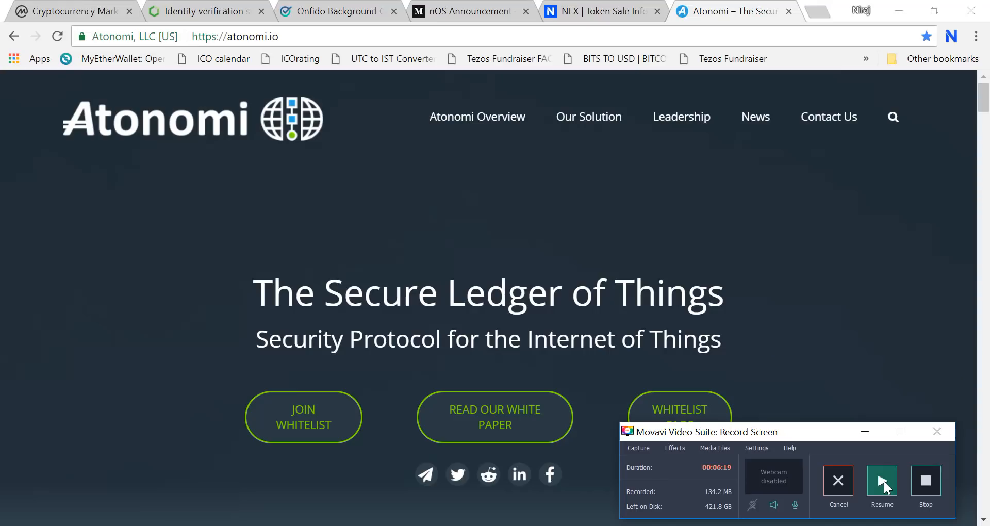
Step: Follow atonomi.io's JOIN WHITELIST button to the TokenMarket sign-up page
{"action": "left_click", "coordinate": [882, 480]}
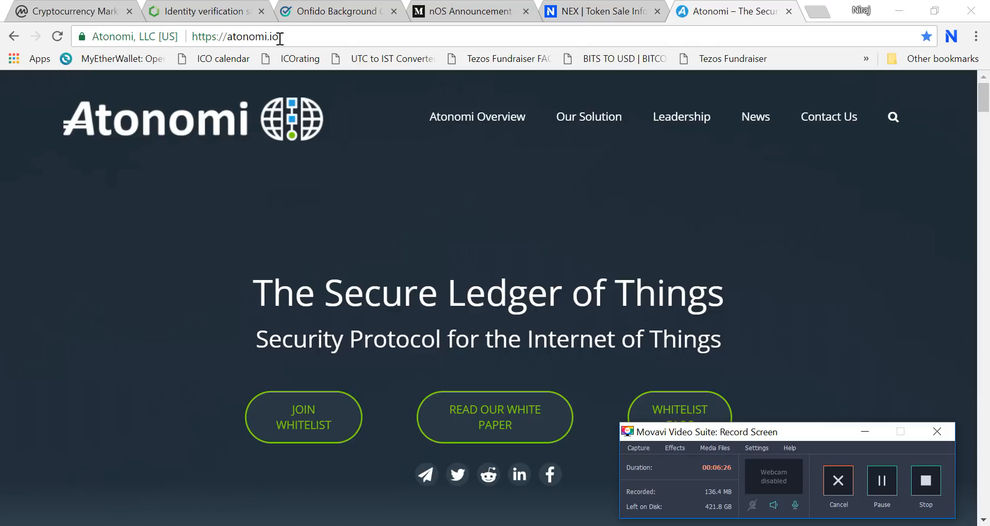
{"action": "mouse_move", "coordinate": [303, 416]}
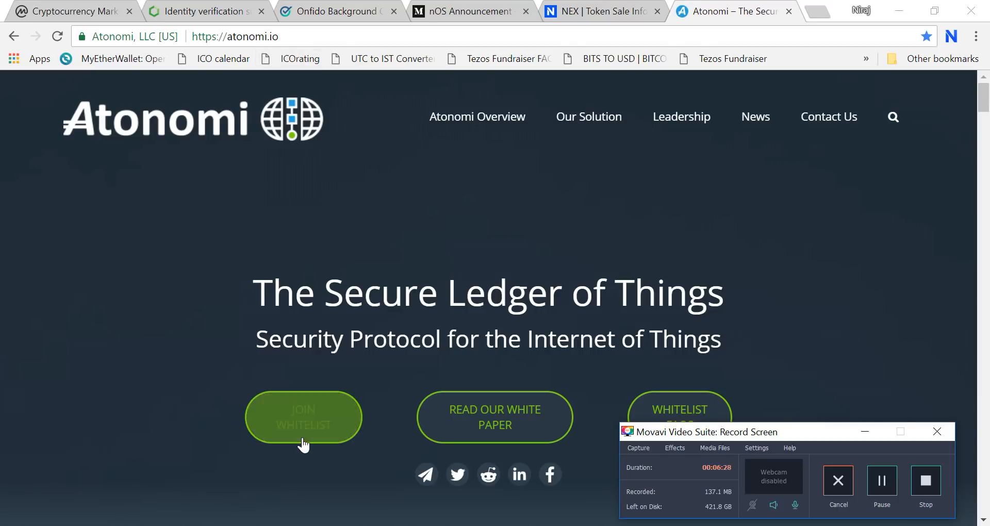
{"action": "left_click", "coordinate": [303, 416]}
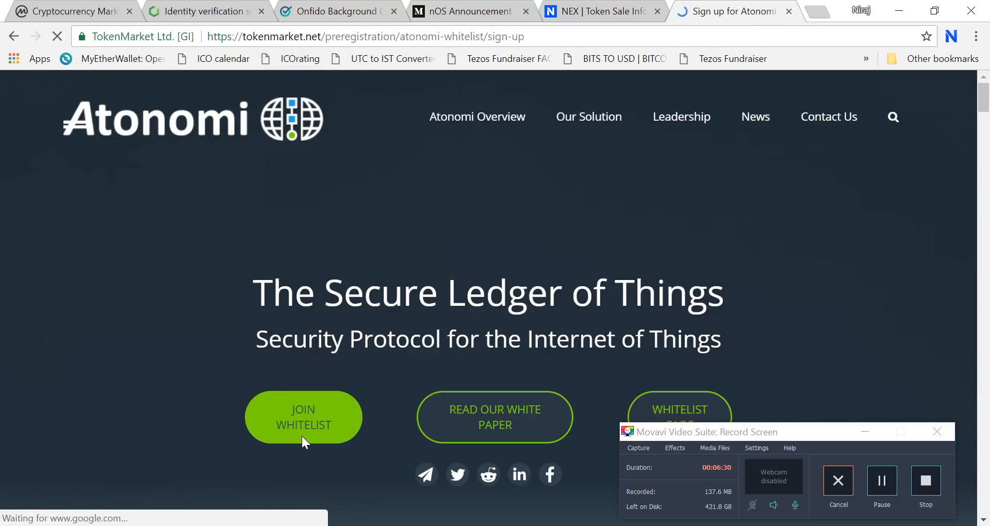
Step: Choose MyEtherWallet in the 'Select your Ethereum wallet' dropdown
{"action": "left_click", "coordinate": [303, 417]}
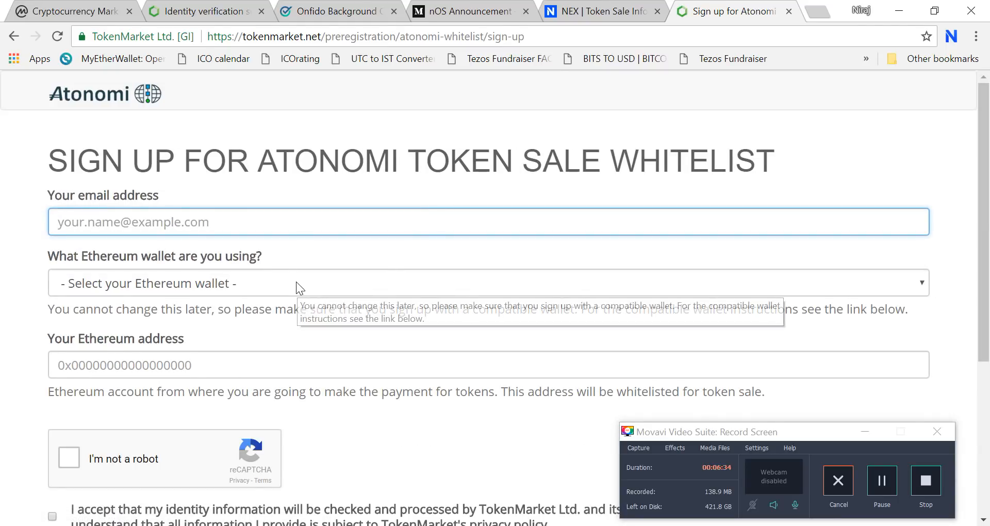
{"action": "left_click", "coordinate": [486, 283]}
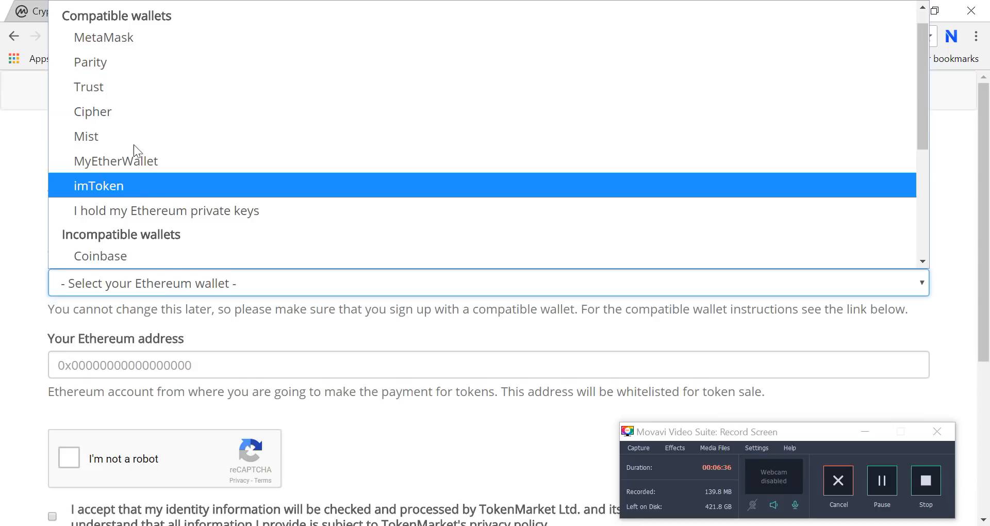
{"action": "mouse_move", "coordinate": [139, 164]}
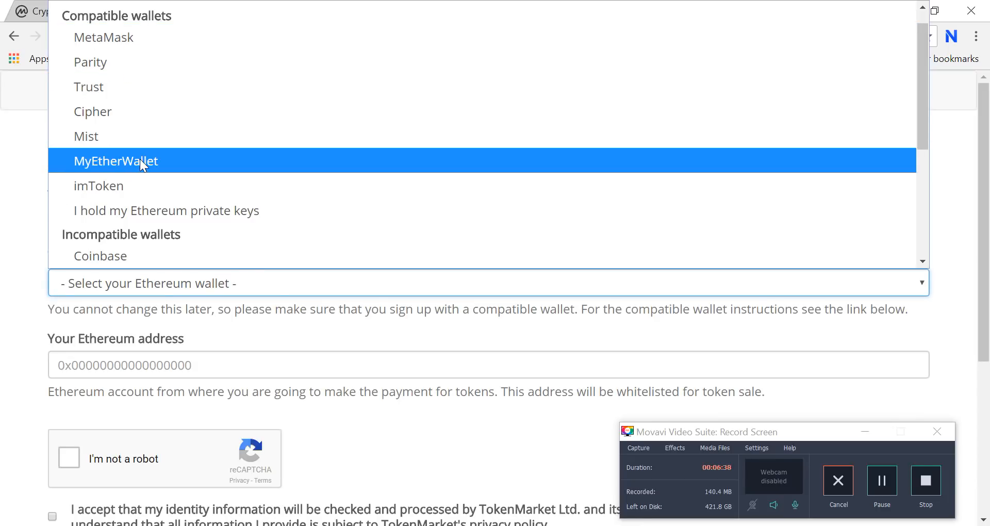
{"action": "mouse_move", "coordinate": [143, 175]}
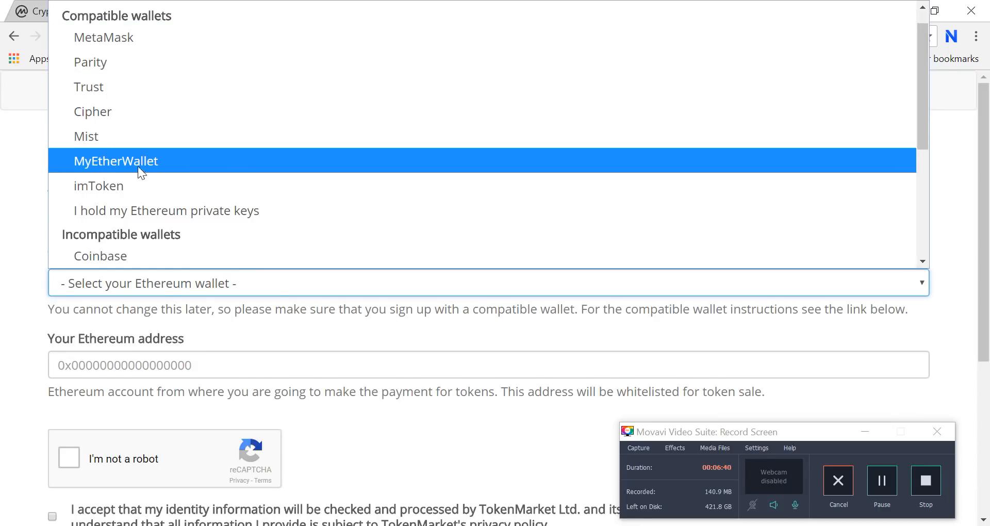
{"action": "left_click", "coordinate": [115, 161]}
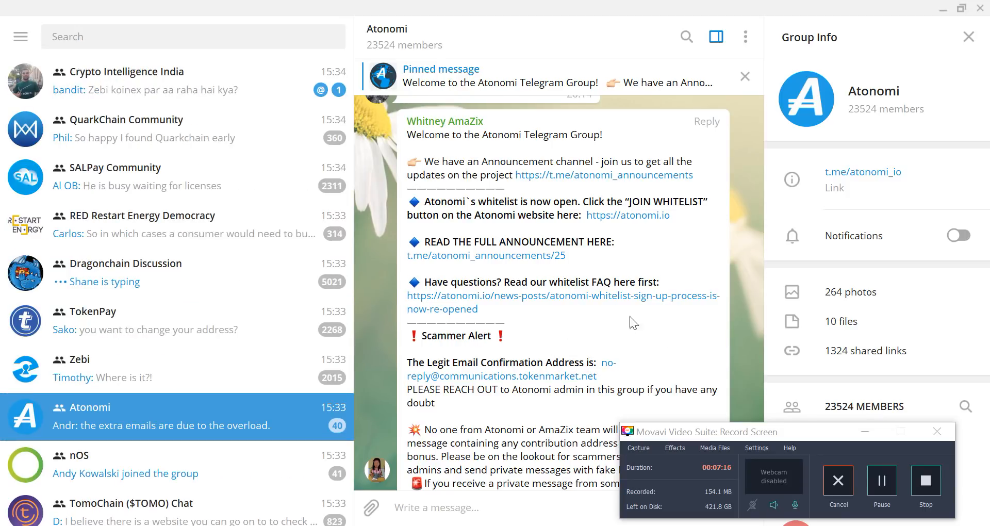
{"action": "mouse_move", "coordinate": [651, 363]}
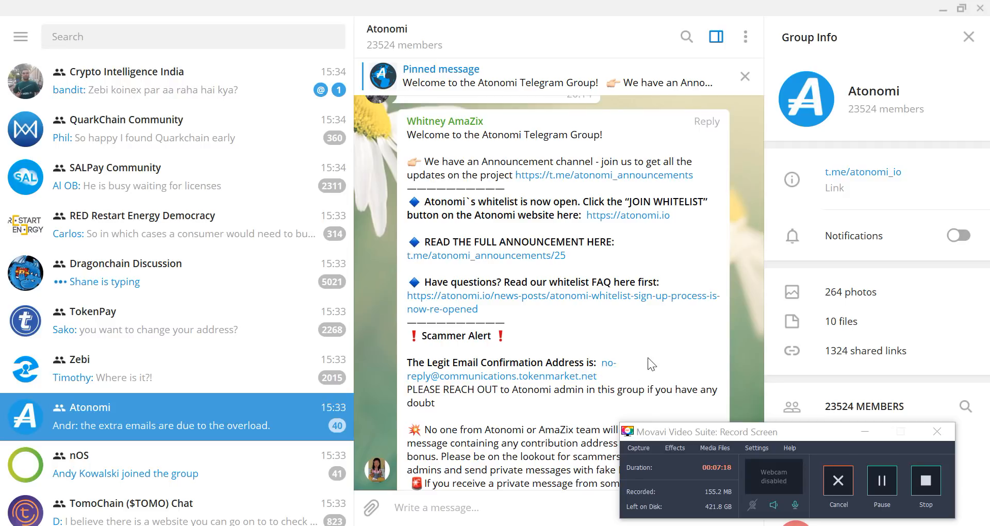
{"action": "mouse_move", "coordinate": [622, 380]}
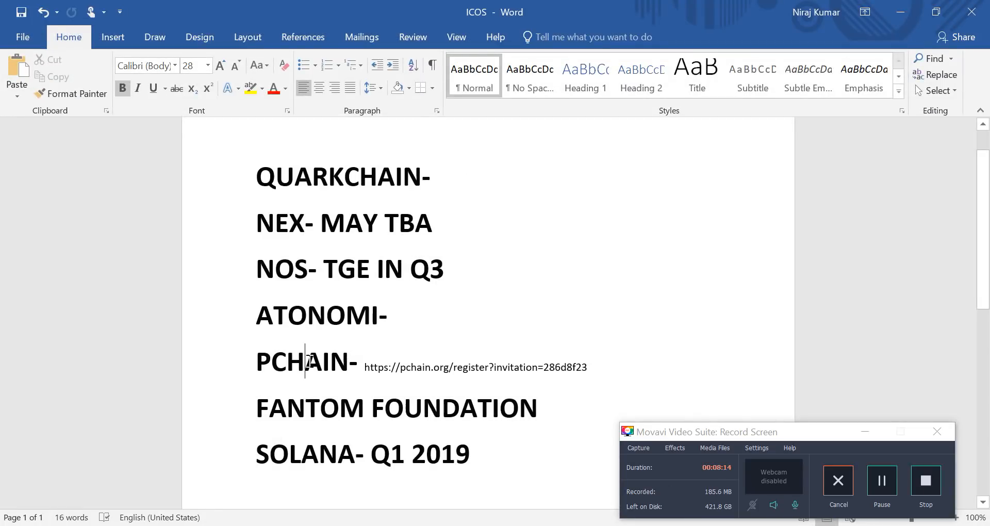
Step: Select the word PCHAIN in the ICOS list in Word
{"action": "double_click", "coordinate": [302, 362]}
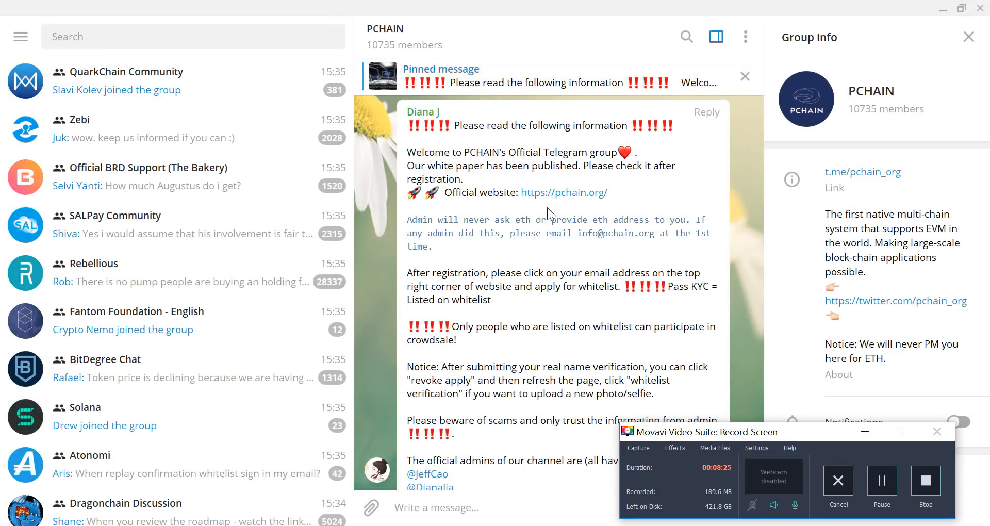
{"action": "mouse_move", "coordinate": [607, 209]}
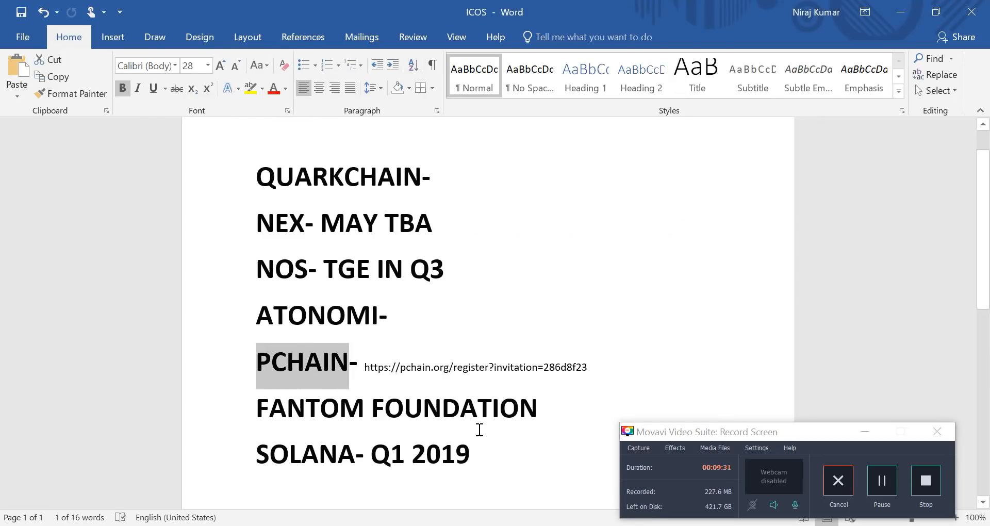
{"action": "mouse_move", "coordinate": [473, 439]}
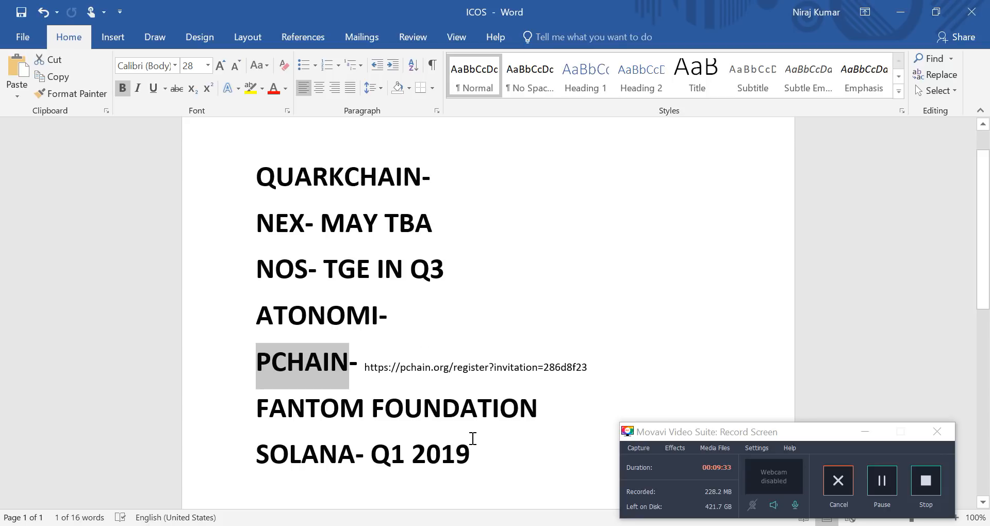
{"action": "mouse_move", "coordinate": [528, 237]}
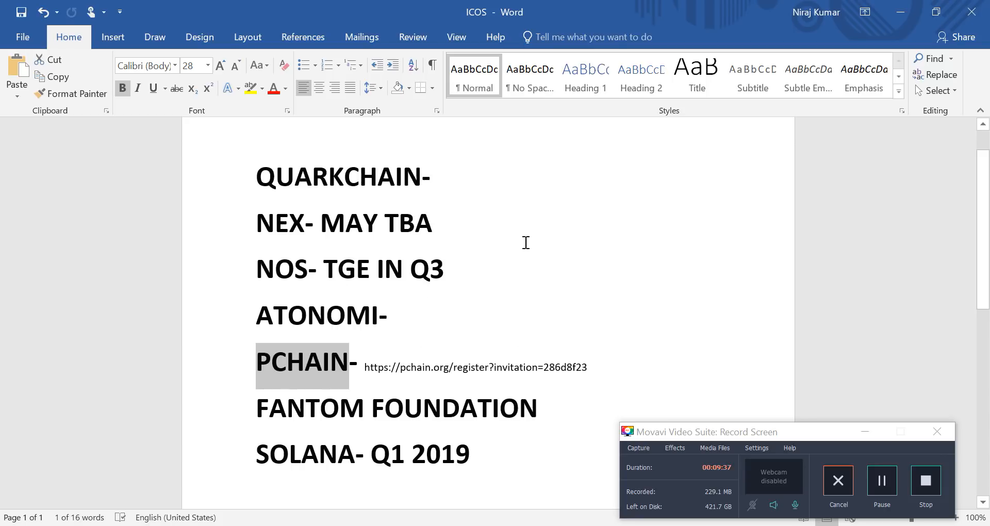
{"action": "mouse_move", "coordinate": [303, 353]}
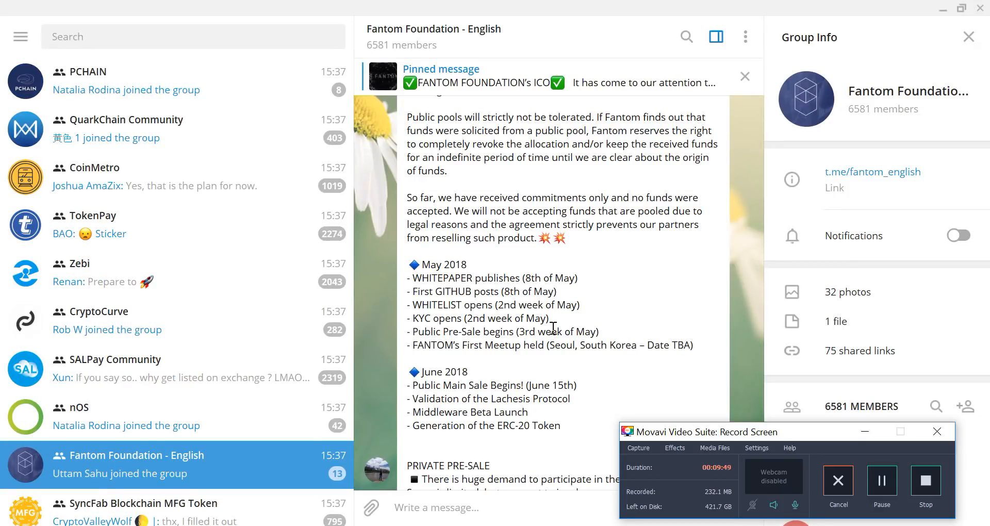
{"action": "mouse_move", "coordinate": [541, 226]}
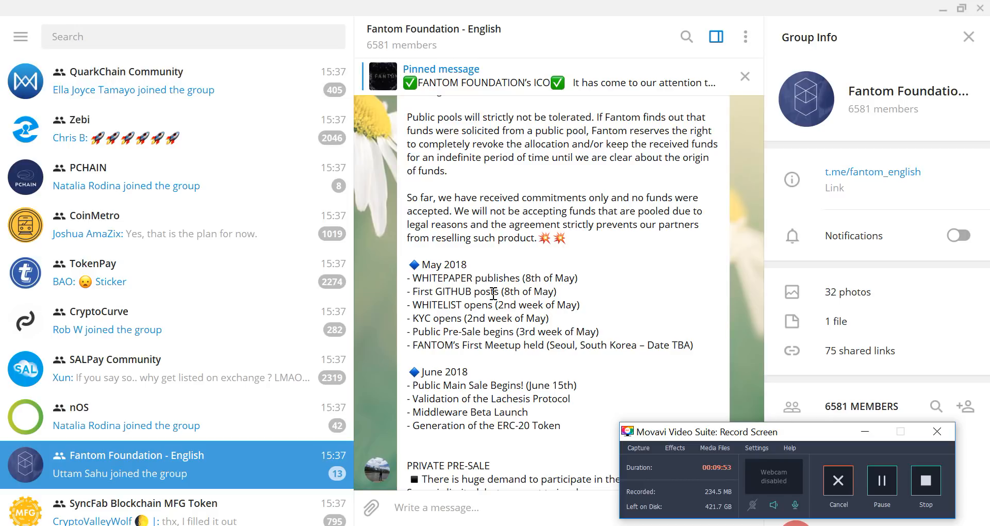
{"action": "mouse_move", "coordinate": [572, 294]}
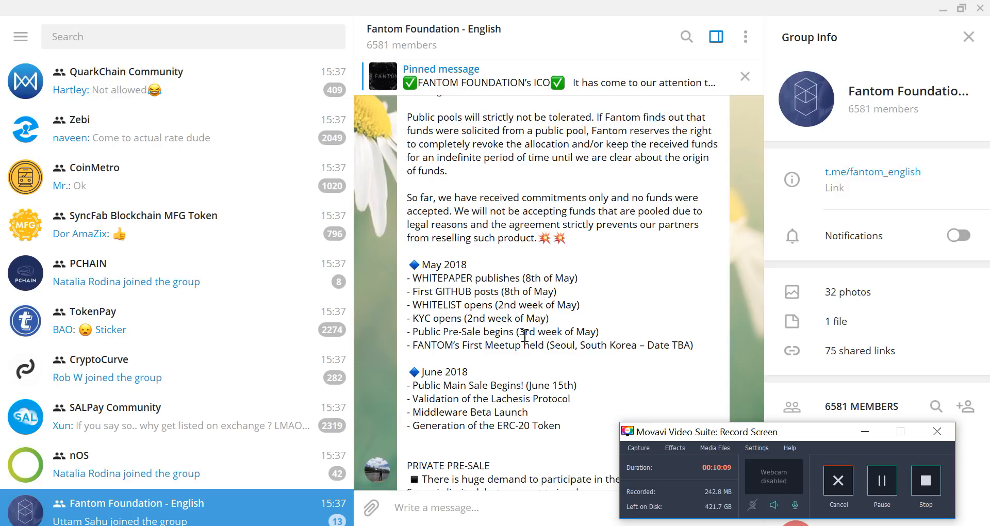
{"action": "mouse_move", "coordinate": [460, 316]}
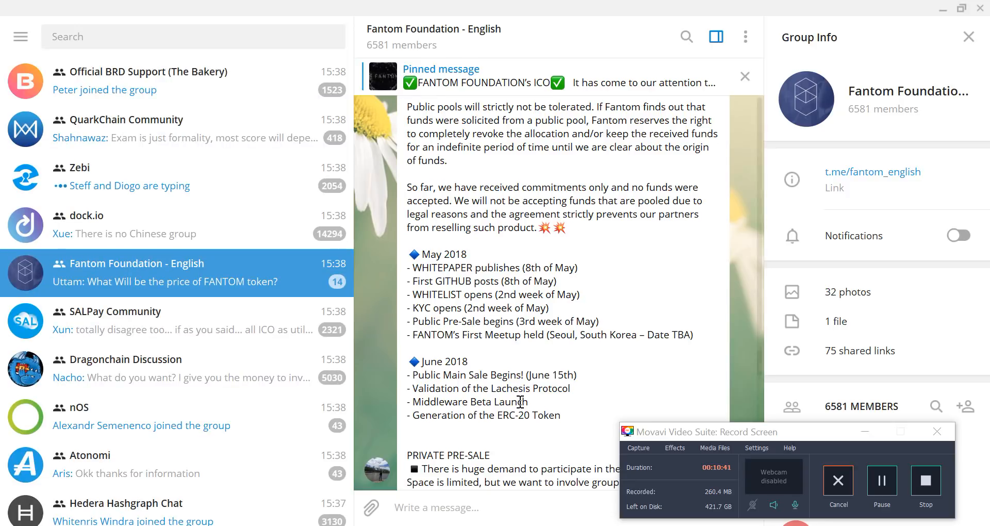
{"action": "scroll", "scroll_direction": "down", "scroll_amount": 3}
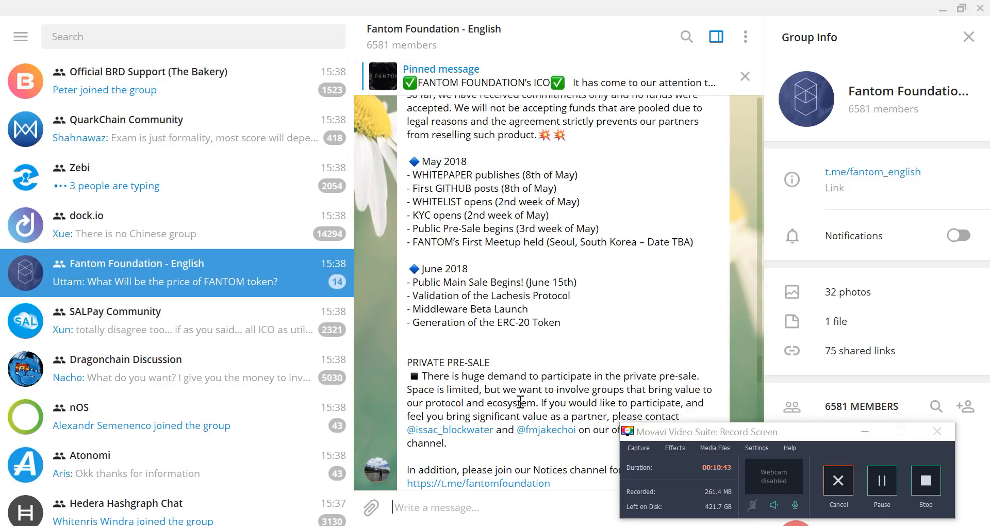
{"action": "scroll", "scroll_direction": "down", "scroll_amount": 3}
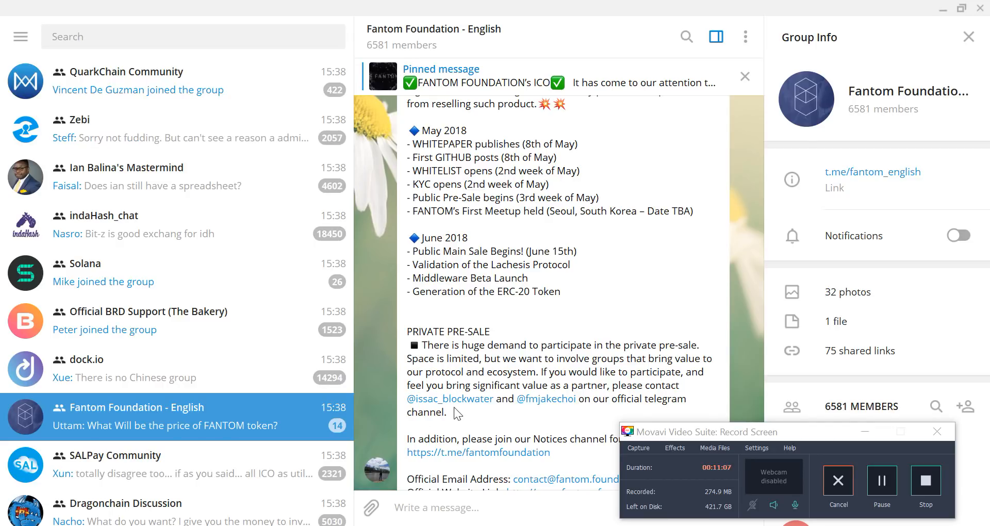
{"action": "mouse_move", "coordinate": [581, 404]}
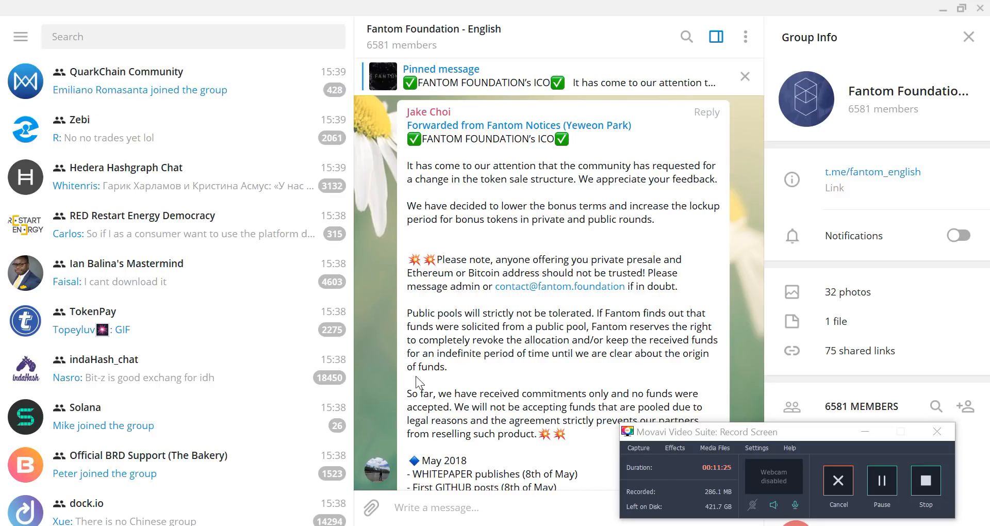
{"action": "mouse_move", "coordinate": [527, 371]}
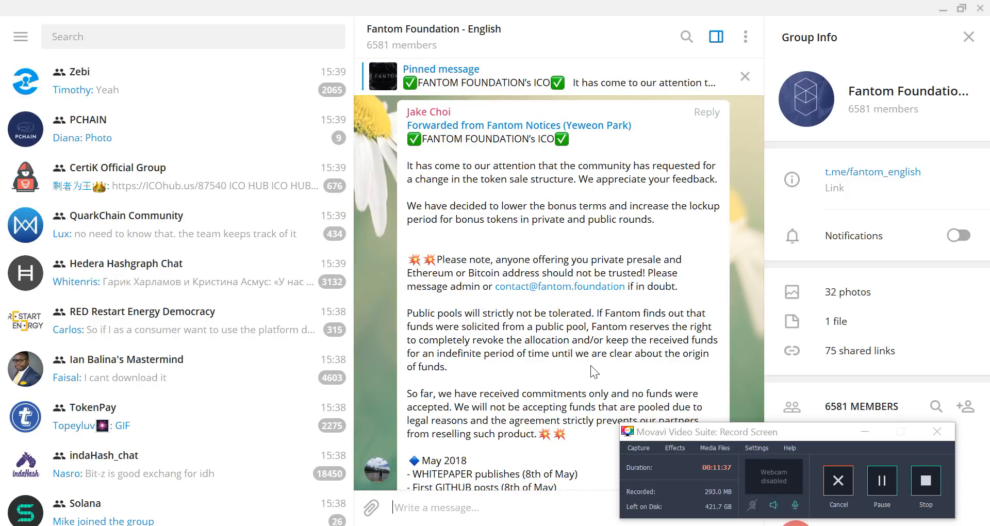
{"action": "mouse_move", "coordinate": [608, 494]}
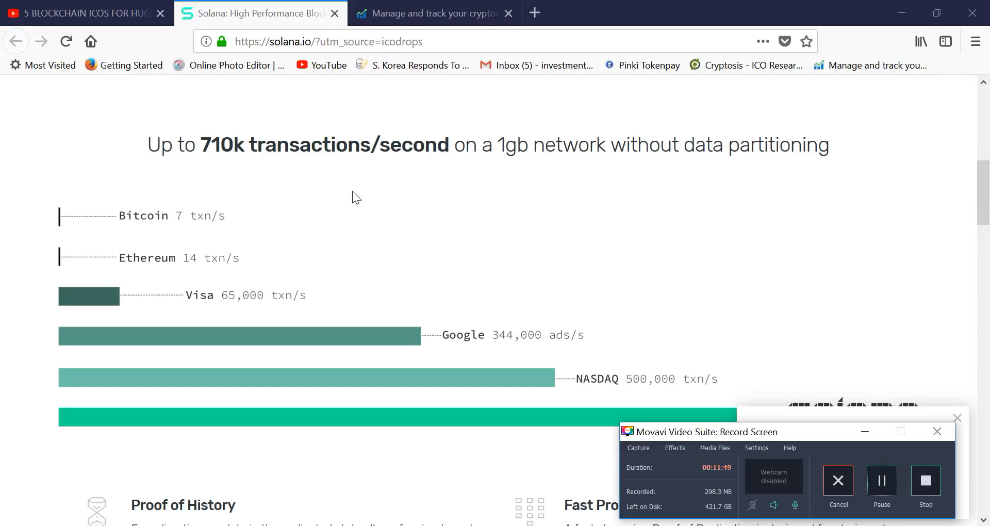
{"action": "mouse_move", "coordinate": [312, 150]}
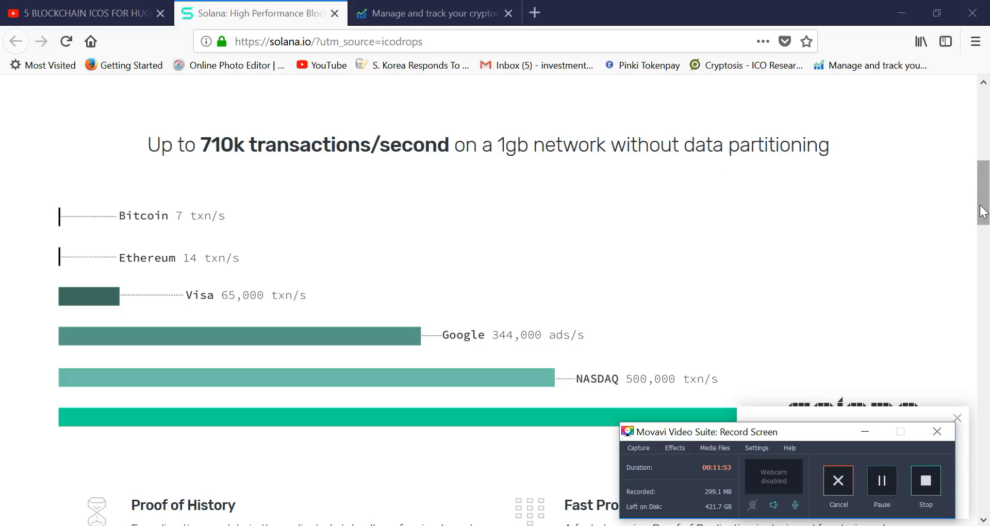
Step: Scroll the solana.io page through its transaction-speed claims and roadmap
{"action": "scroll", "scroll_direction": "down", "scroll_amount": 3}
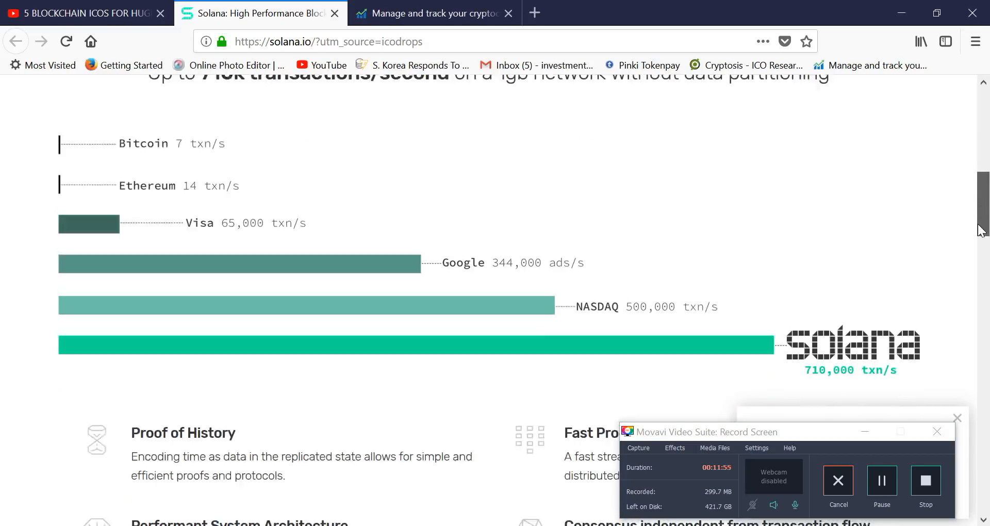
{"action": "scroll", "scroll_direction": "down", "scroll_amount": 3}
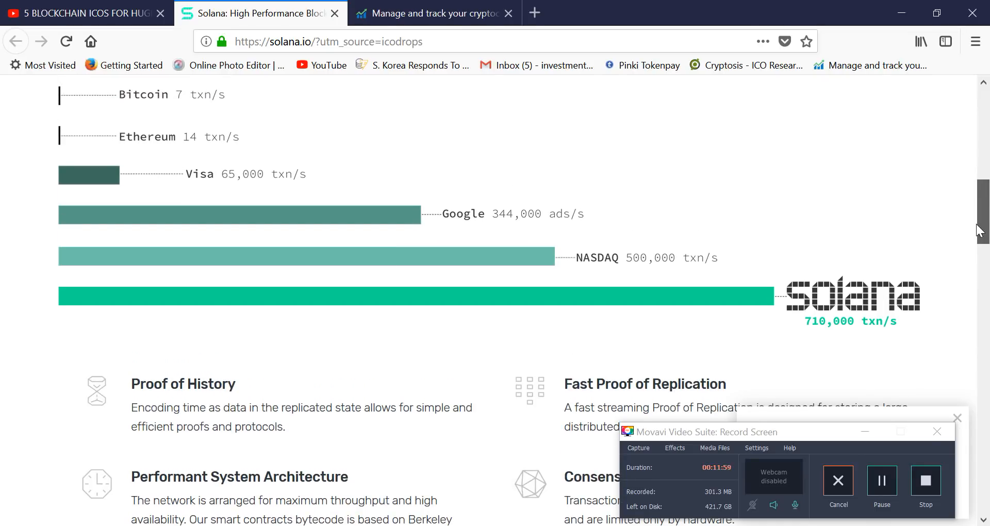
{"action": "scroll", "scroll_direction": "down", "scroll_amount": 3}
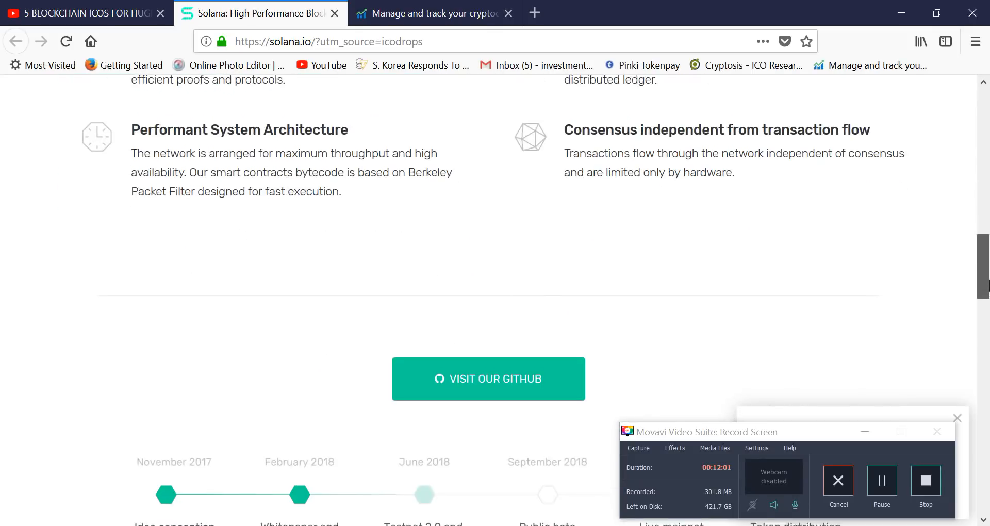
{"action": "scroll", "scroll_direction": "down", "scroll_amount": 3}
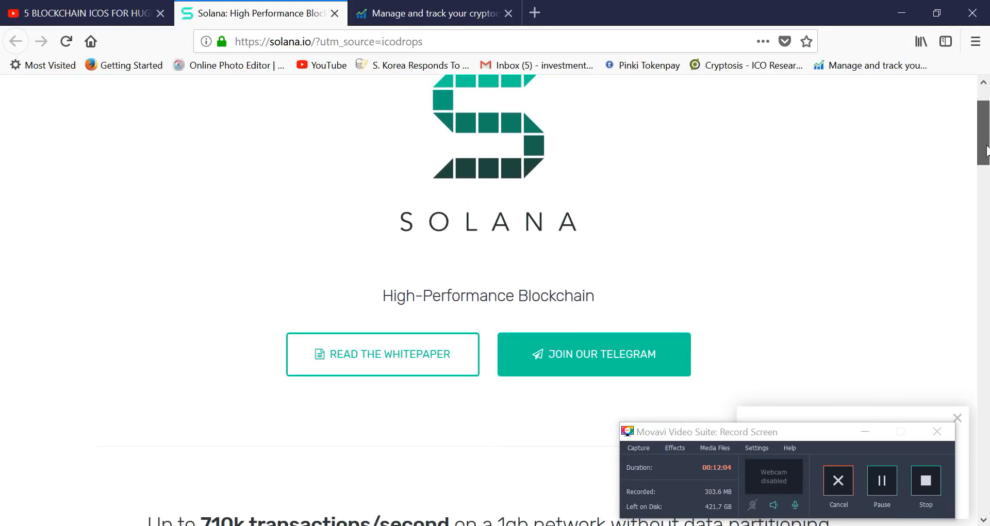
{"action": "scroll", "scroll_direction": "down", "scroll_amount": 3}
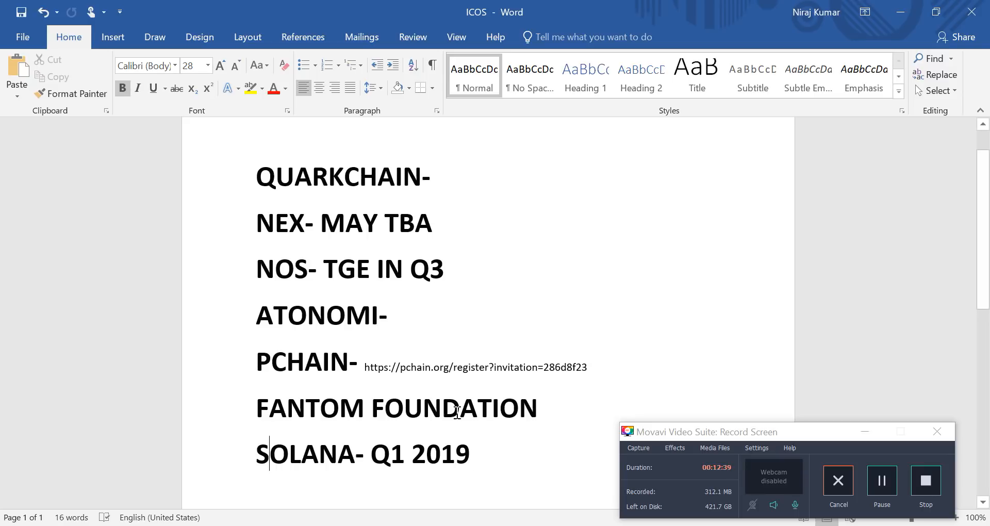
{"action": "mouse_move", "coordinate": [382, 202]}
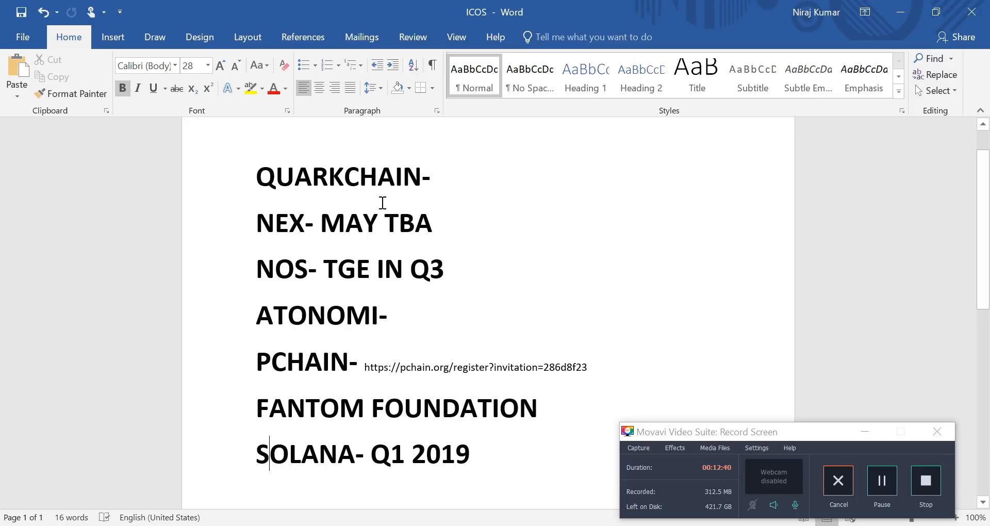
{"action": "mouse_move", "coordinate": [310, 377]}
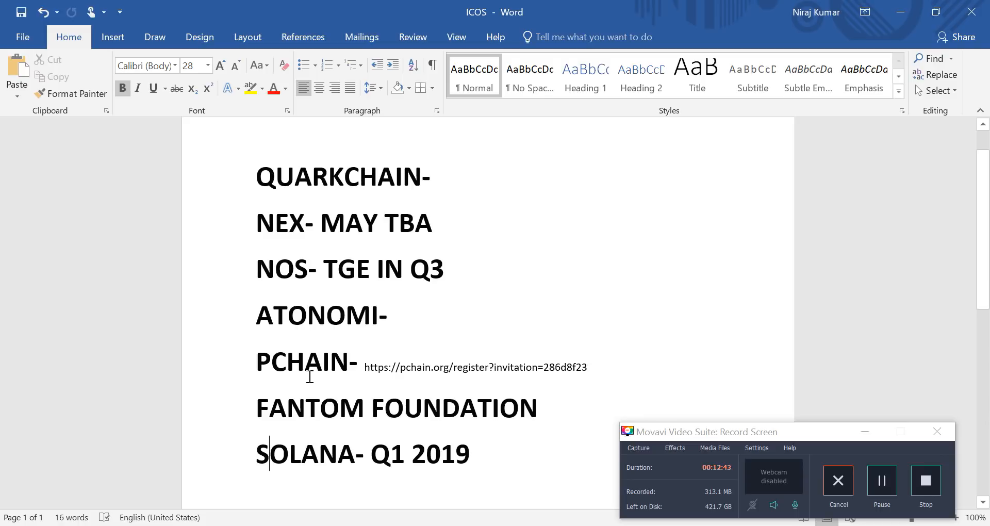
{"action": "mouse_move", "coordinate": [256, 184]}
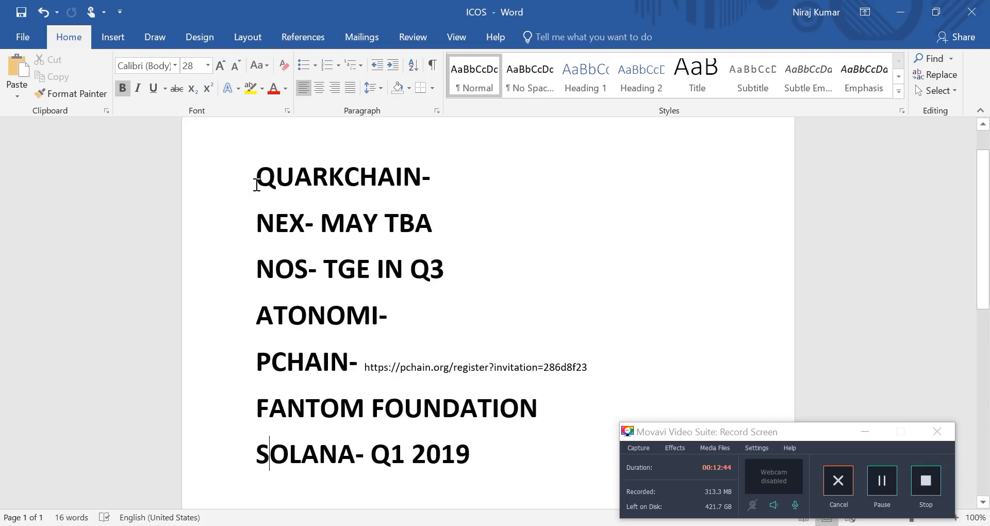